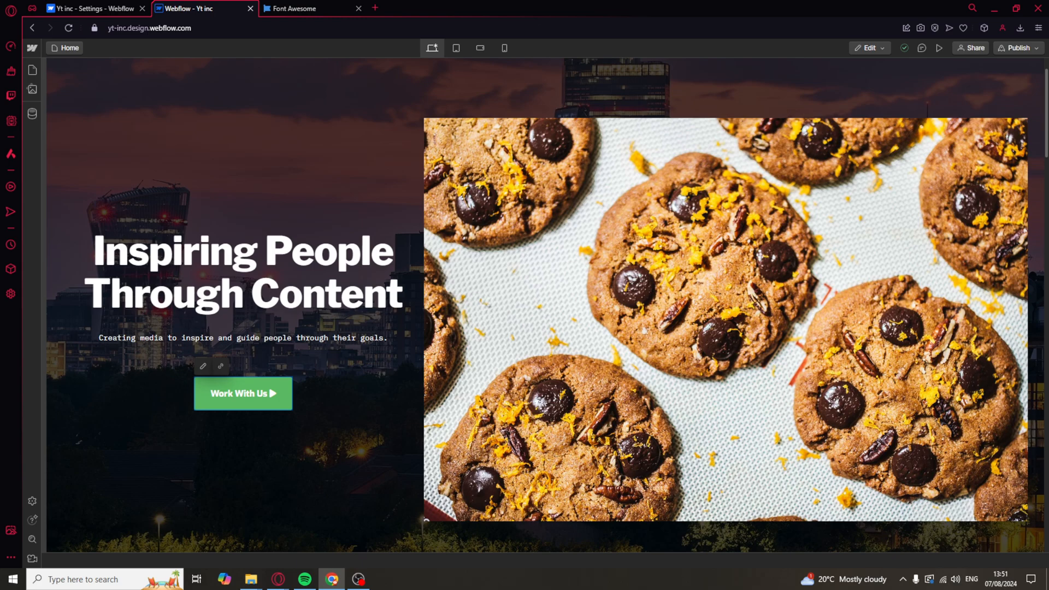
# - Go to the Font Awesome homepage from the Google results for font awesome 6
pyautogui.click(245, 256)
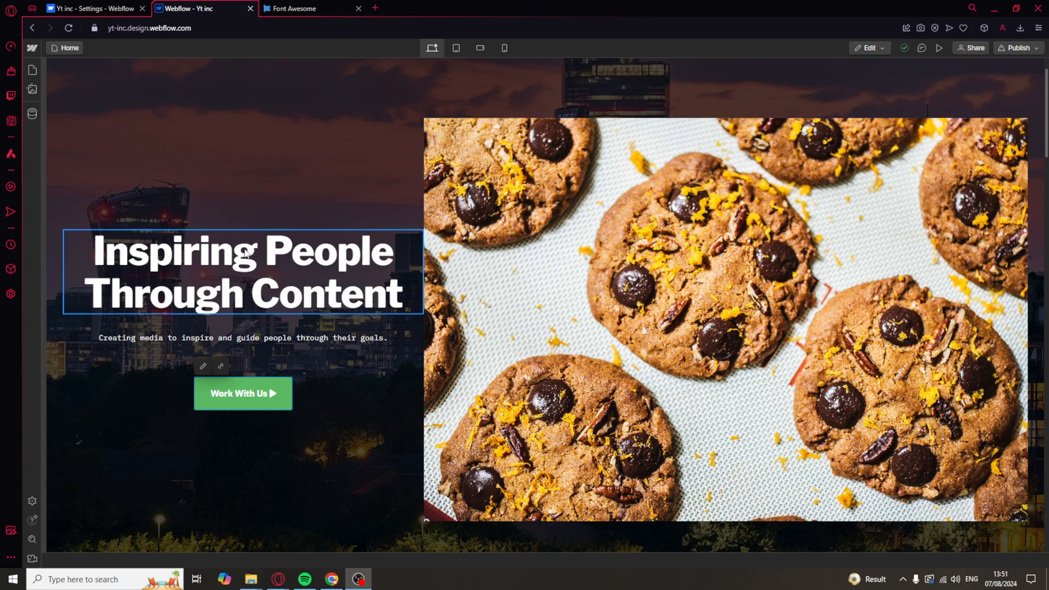
pyautogui.scroll(-3)
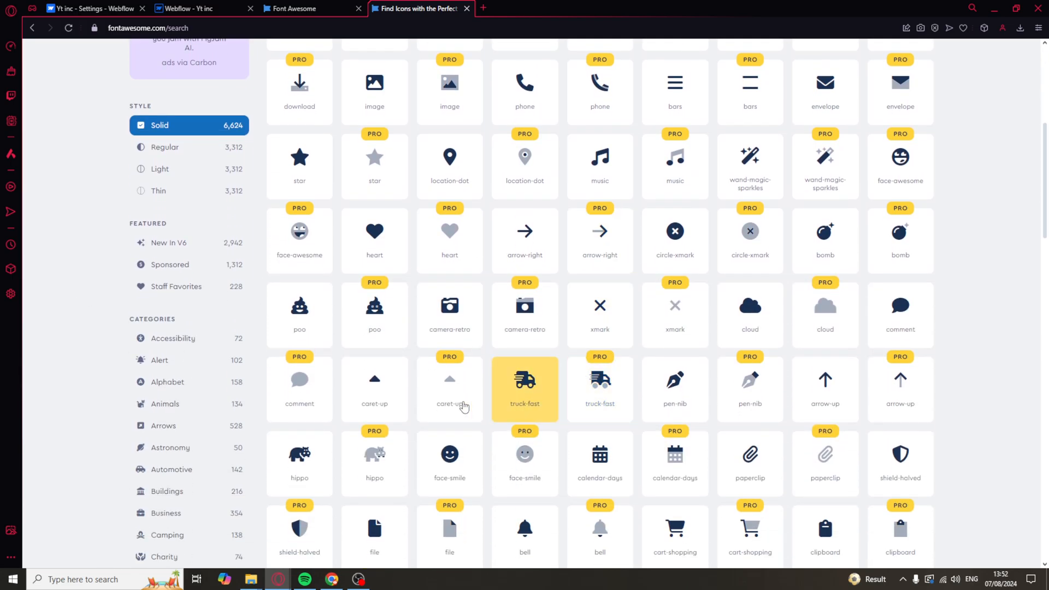
pyautogui.scroll(-3)
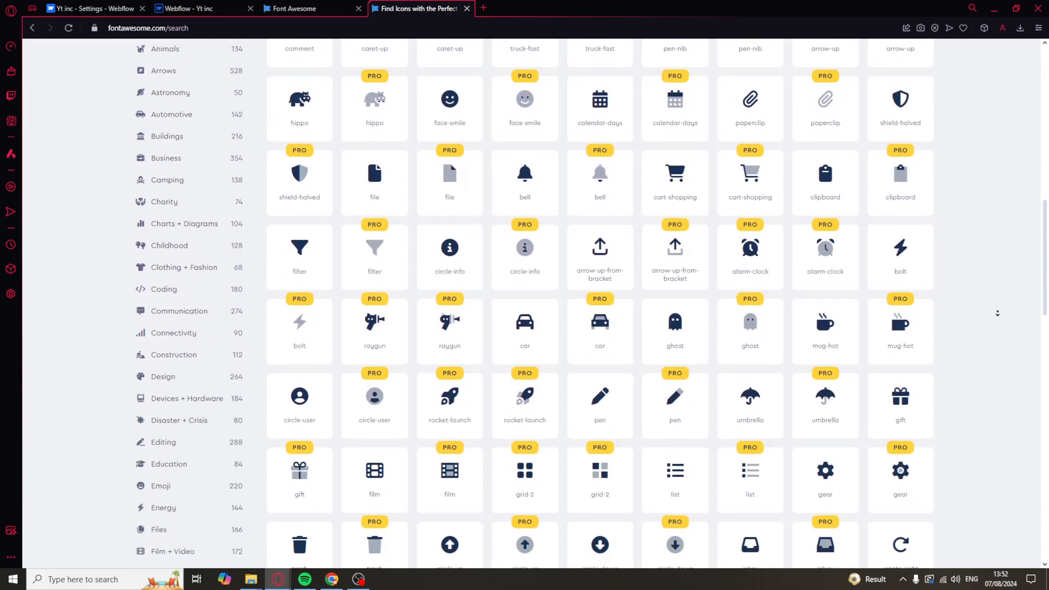
pyautogui.scroll(-3)
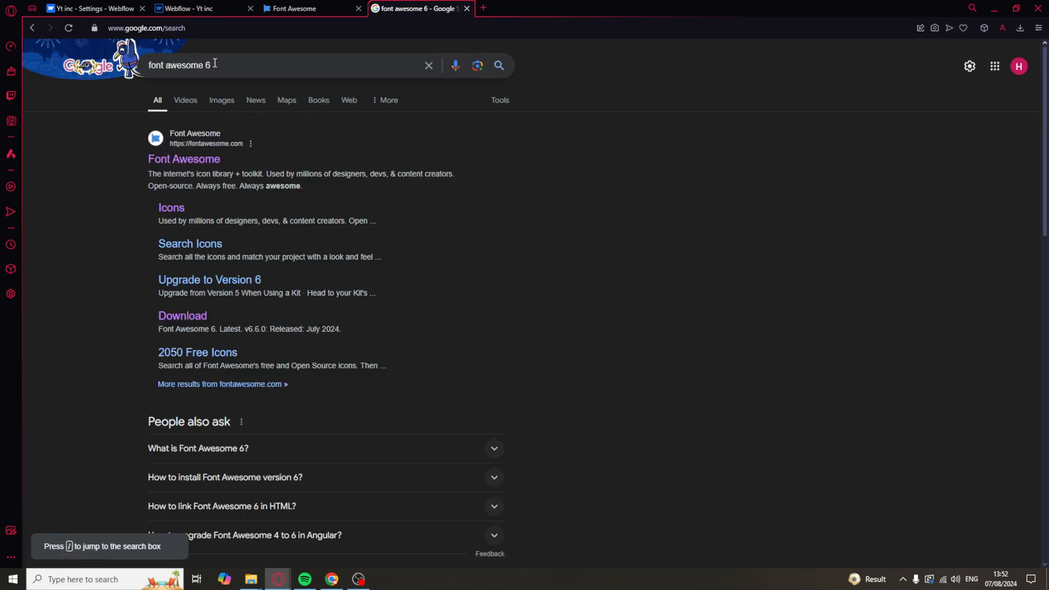
pyautogui.click(184, 159)
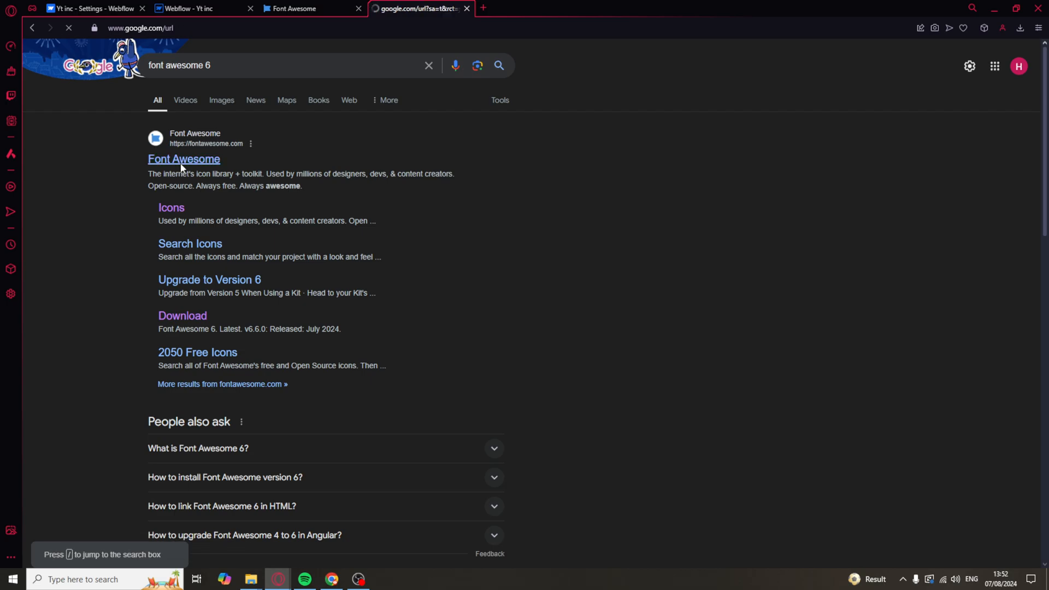
pyautogui.click(184, 159)
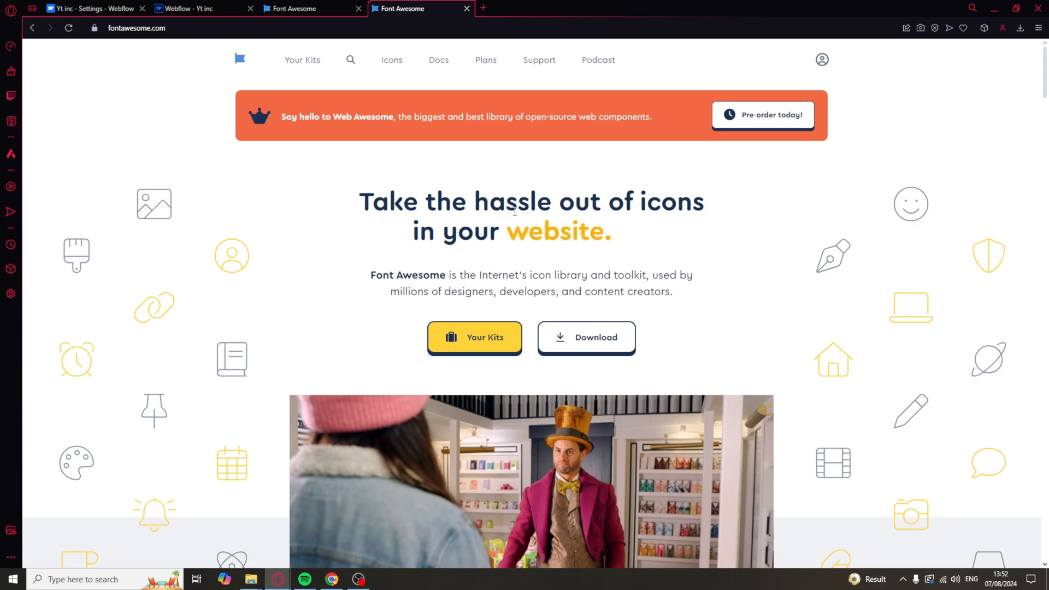
# - Go to Font Awesome's Downloads page showing the 6.6.0 web and desktop packages
pyautogui.scroll(-3)
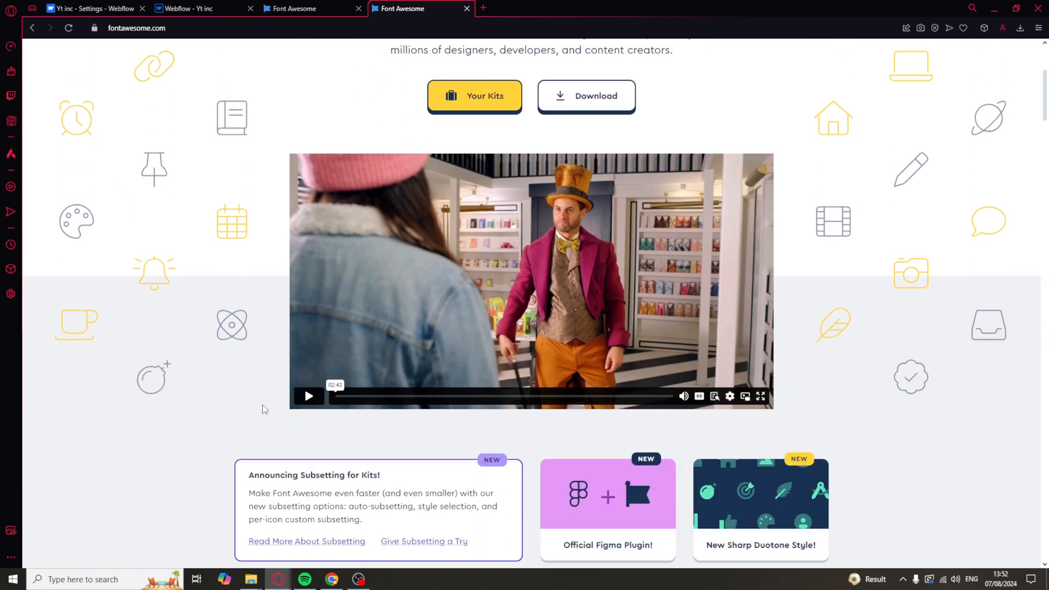
pyautogui.scroll(3)
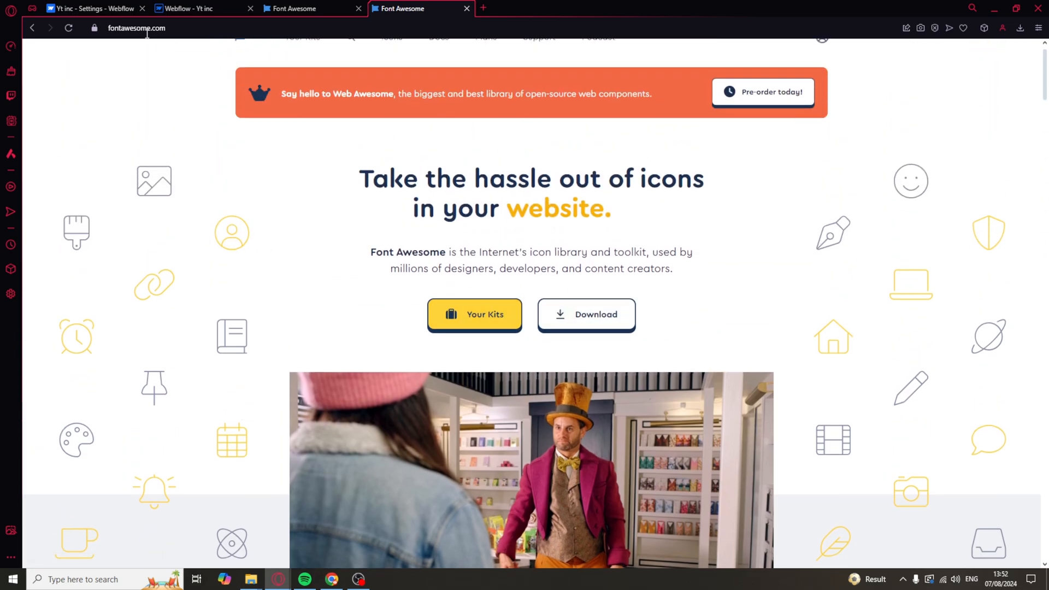
pyautogui.moveTo(587, 320)
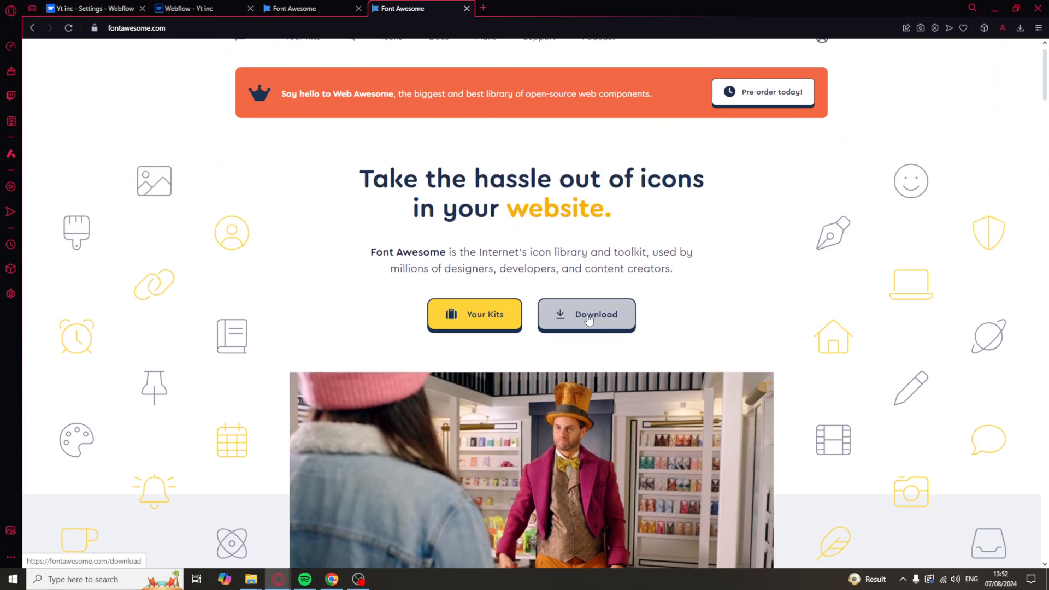
pyautogui.click(587, 314)
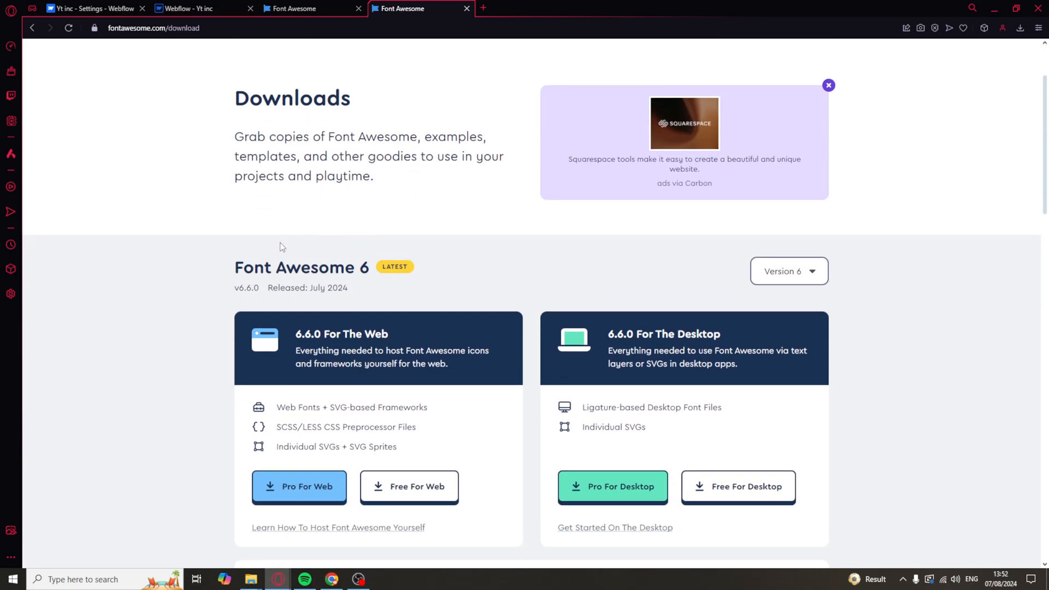
pyautogui.moveTo(345, 299)
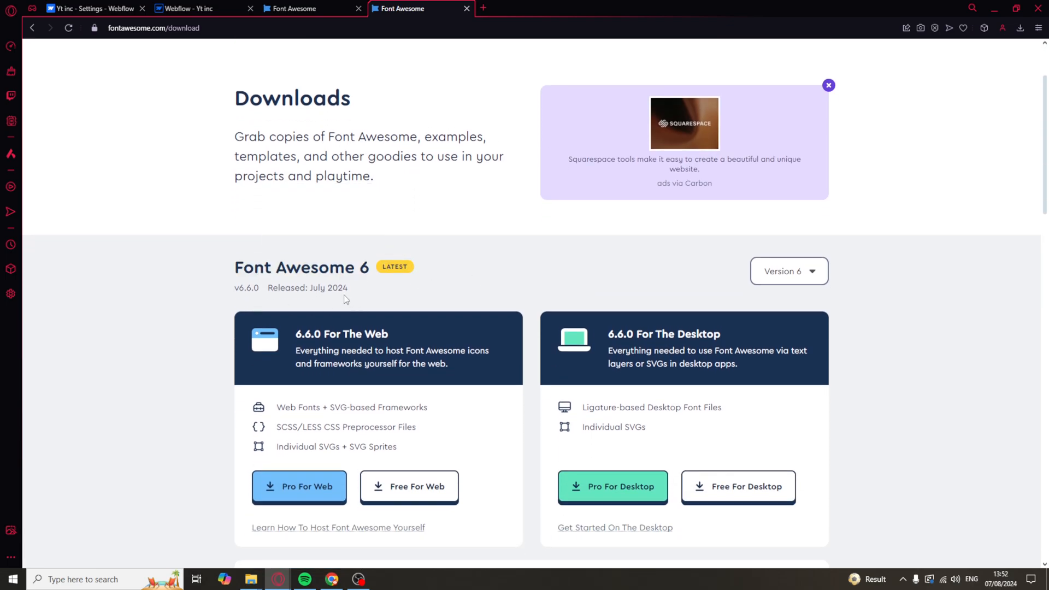
pyautogui.scroll(-3)
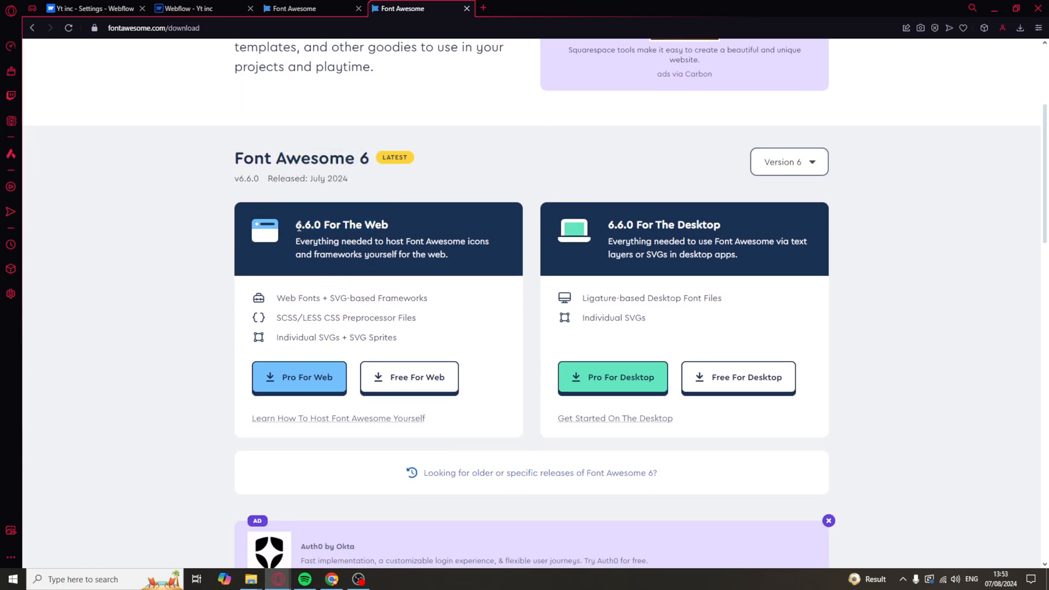
pyautogui.moveTo(472, 372)
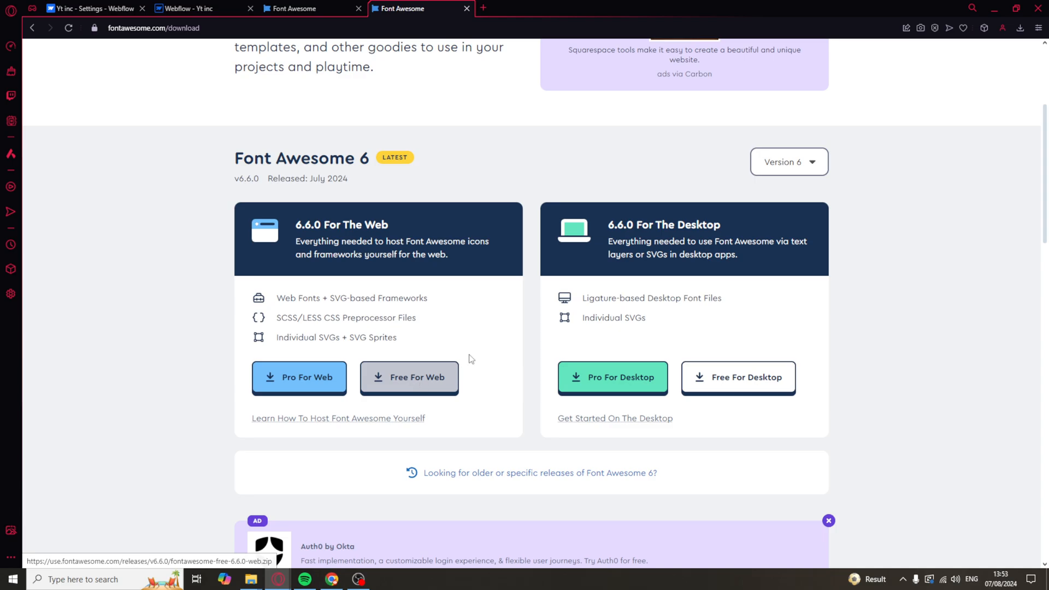
# - Show Opera's recent downloads with the completed fontawesome-free zip
pyautogui.click(1021, 29)
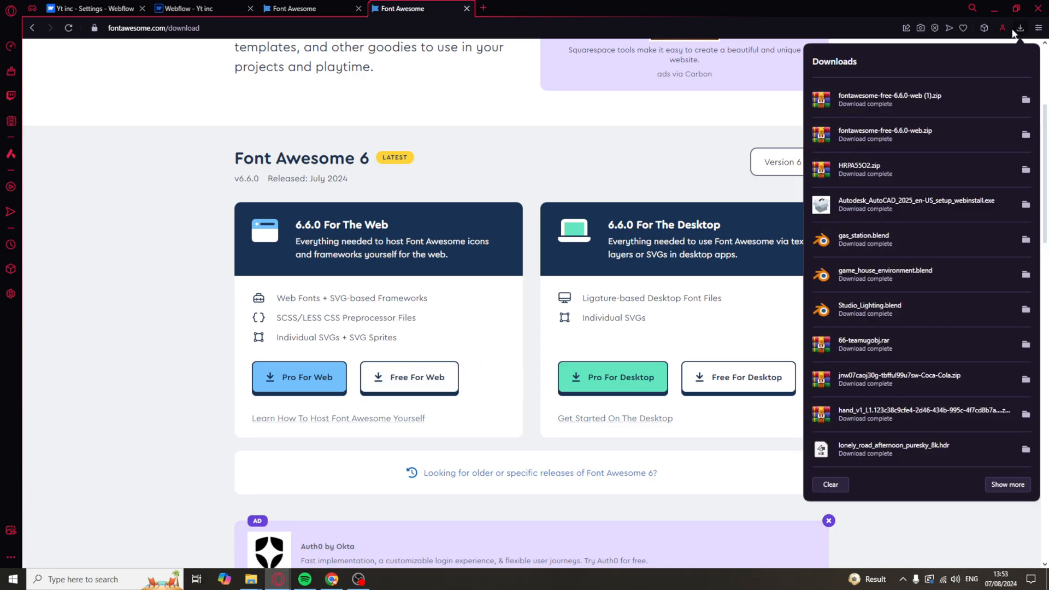
pyautogui.moveTo(920, 112)
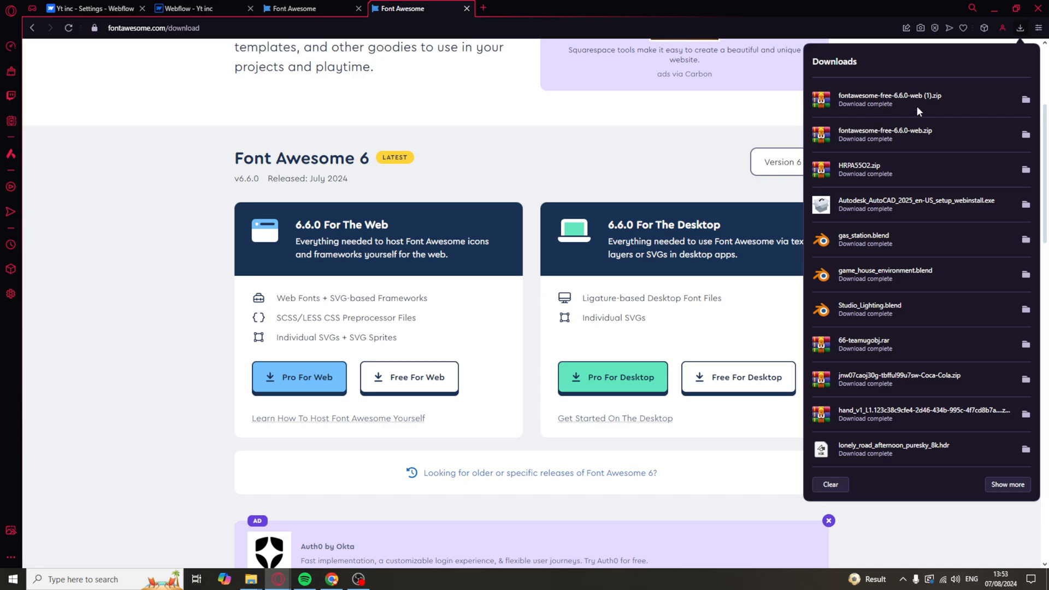
pyautogui.moveTo(989, 98)
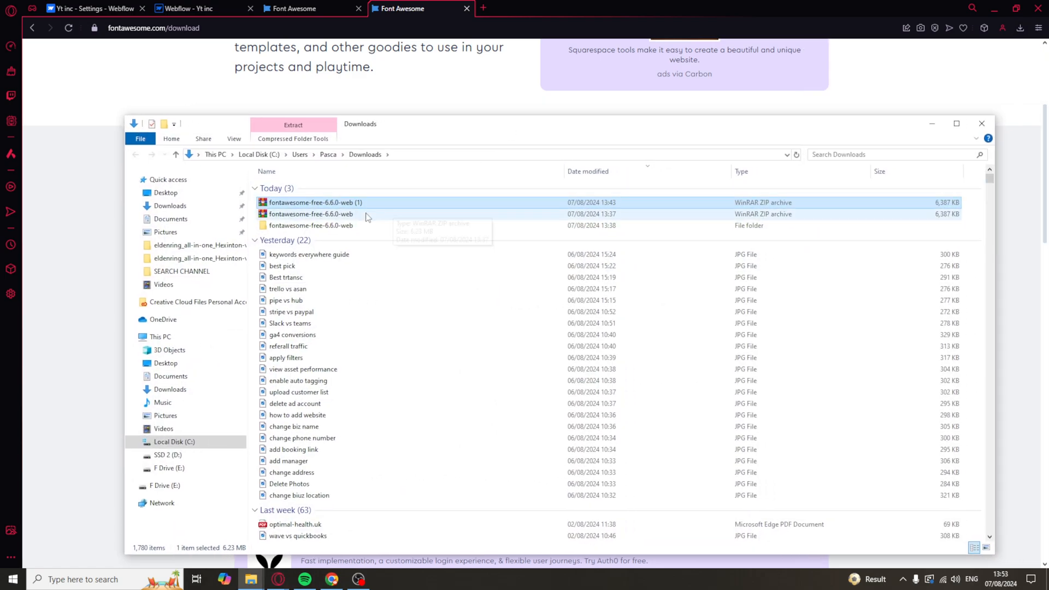
# - Extract the newest Font Awesome zip here in Downloads, replacing existing files, and dismiss the WinRAR report
pyautogui.rightClick(313, 203)
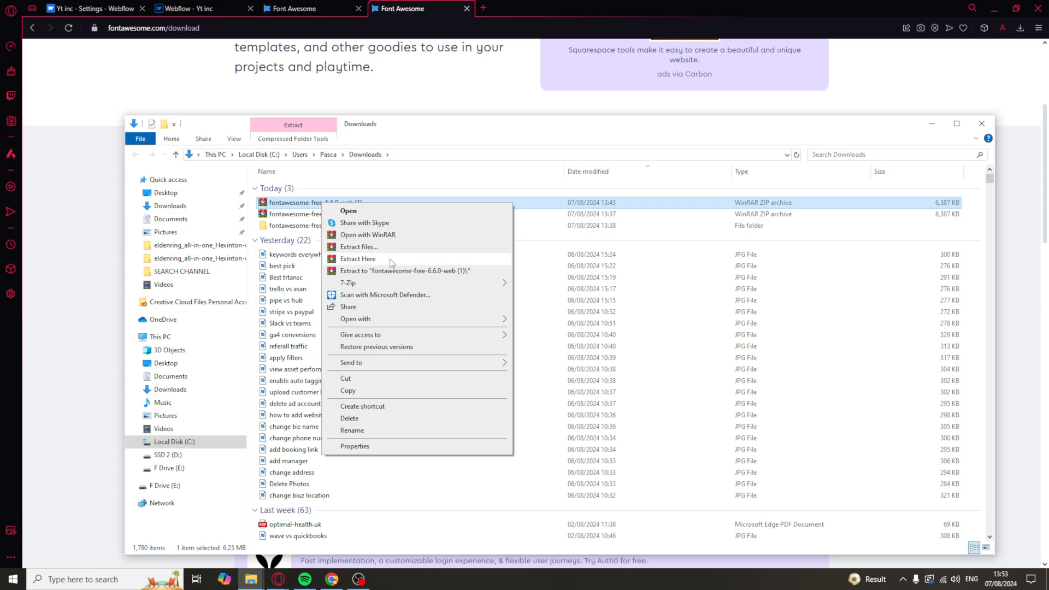
pyautogui.click(357, 258)
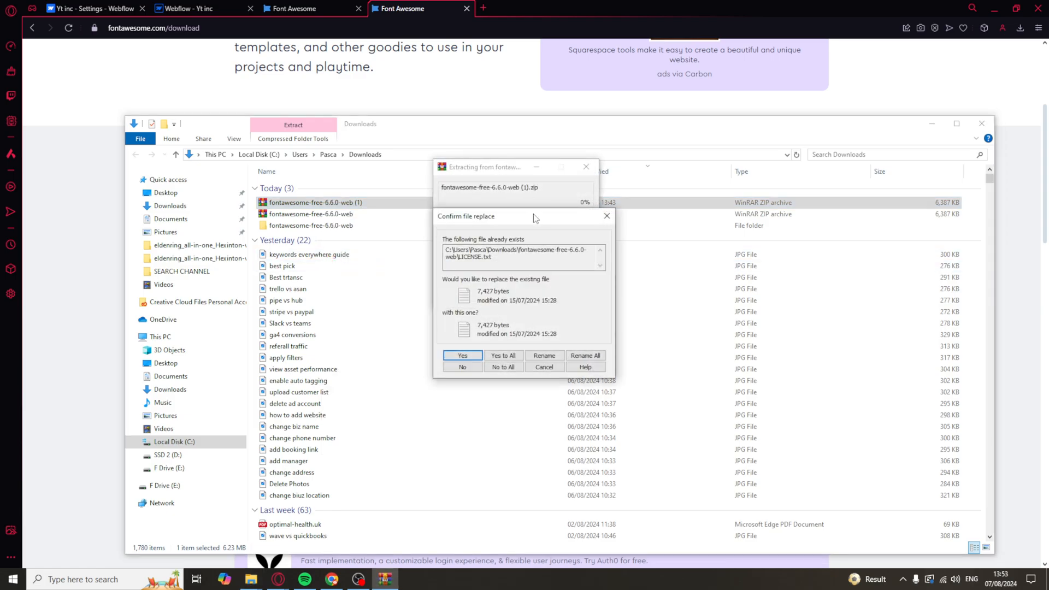
pyautogui.click(462, 356)
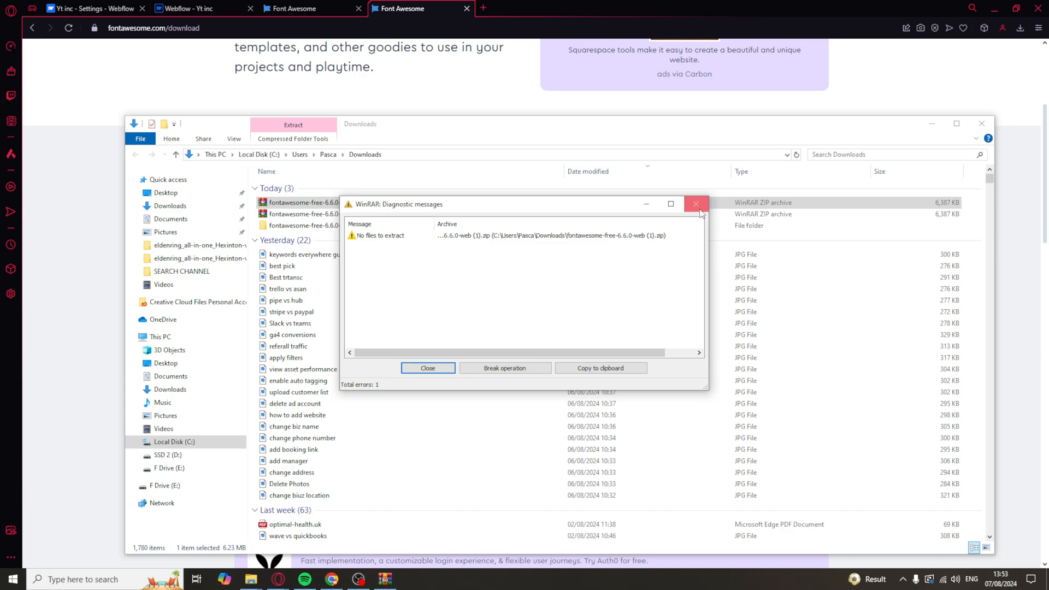
pyautogui.click(696, 203)
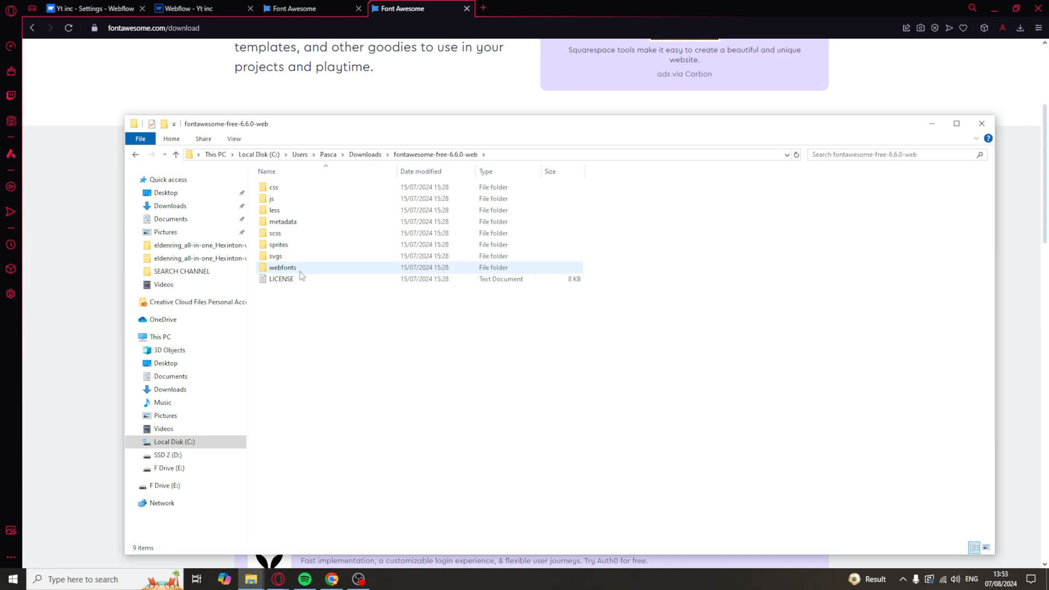
pyautogui.moveTo(299, 276)
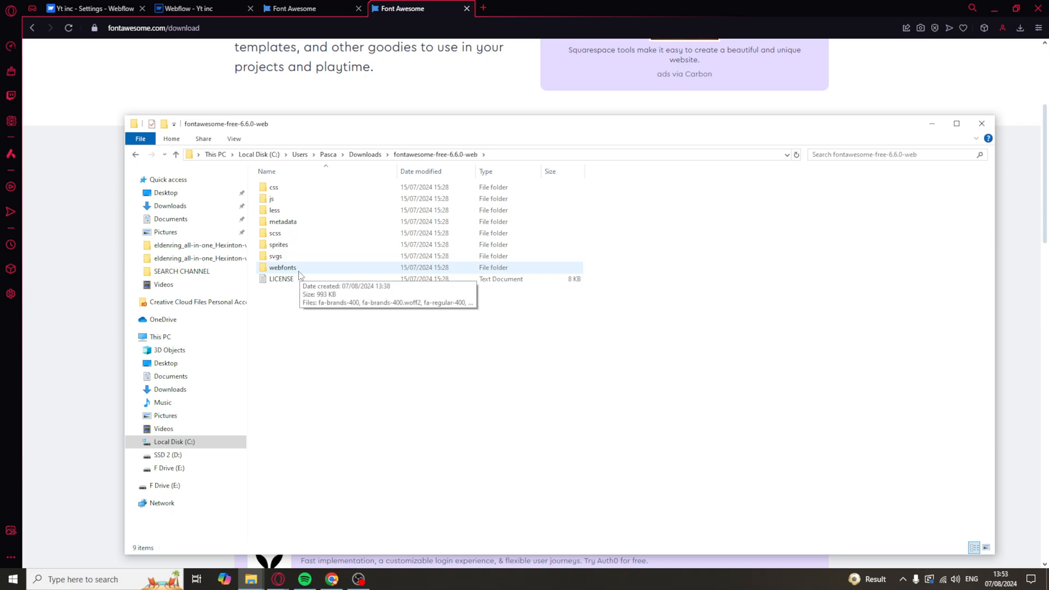
pyautogui.click(982, 122)
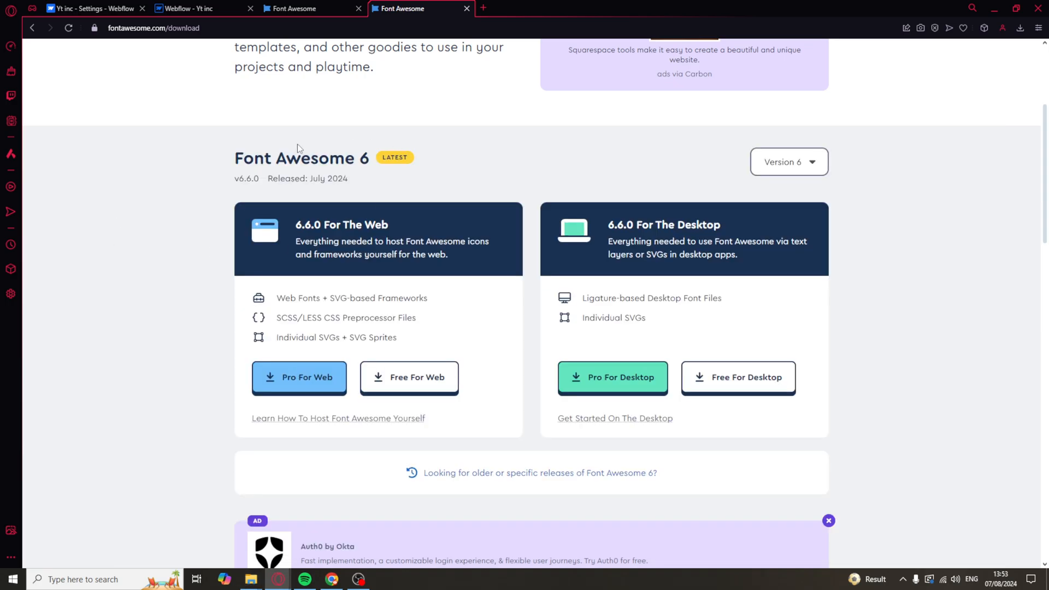
# - From Webflow's All sites list, go into the Yt inc site settings and its Fonts section
pyautogui.click(87, 9)
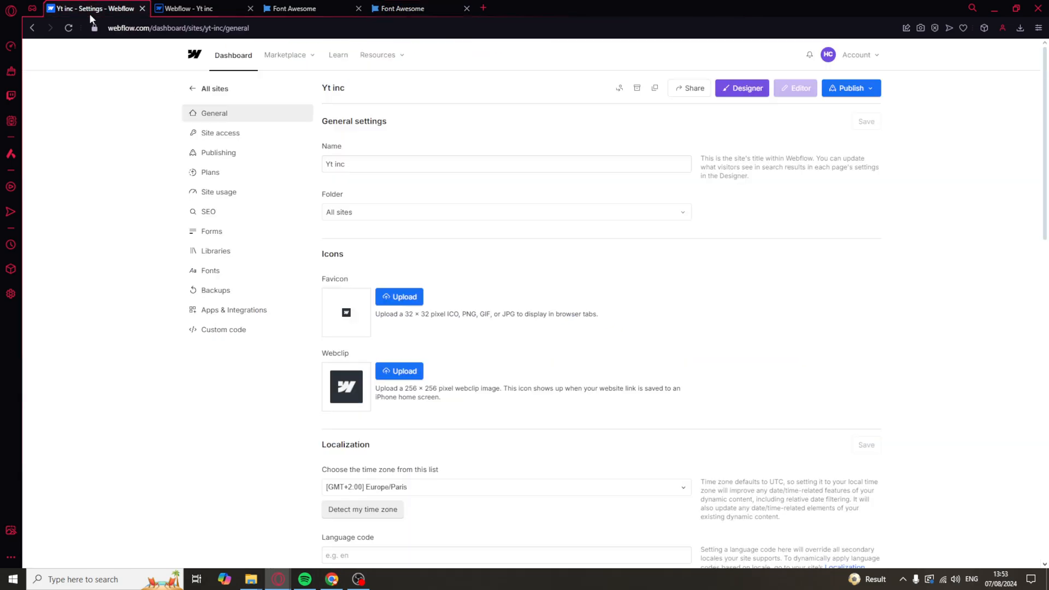
pyautogui.moveTo(227, 97)
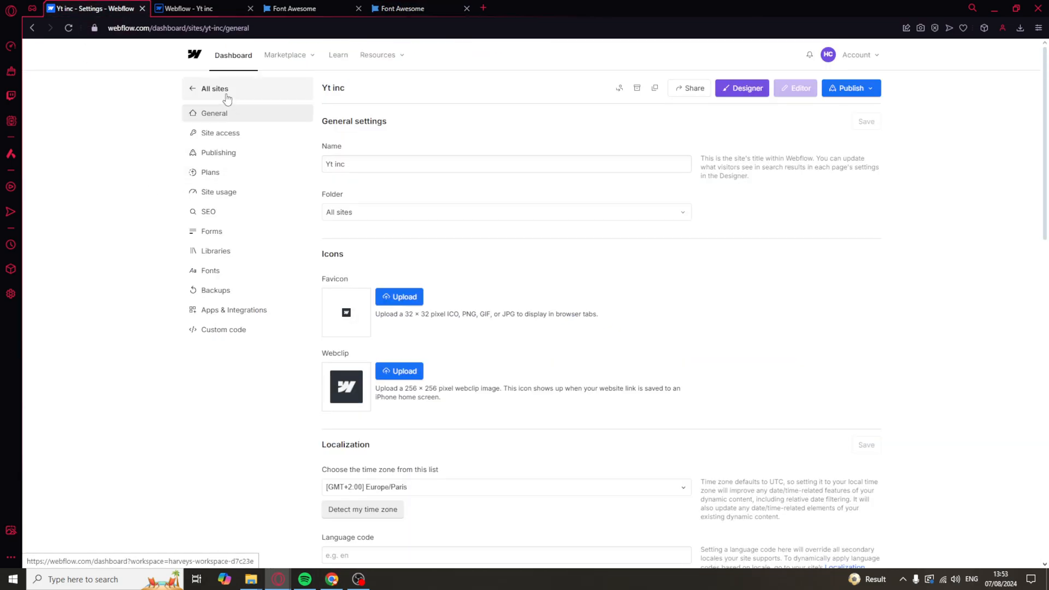
pyautogui.click(213, 89)
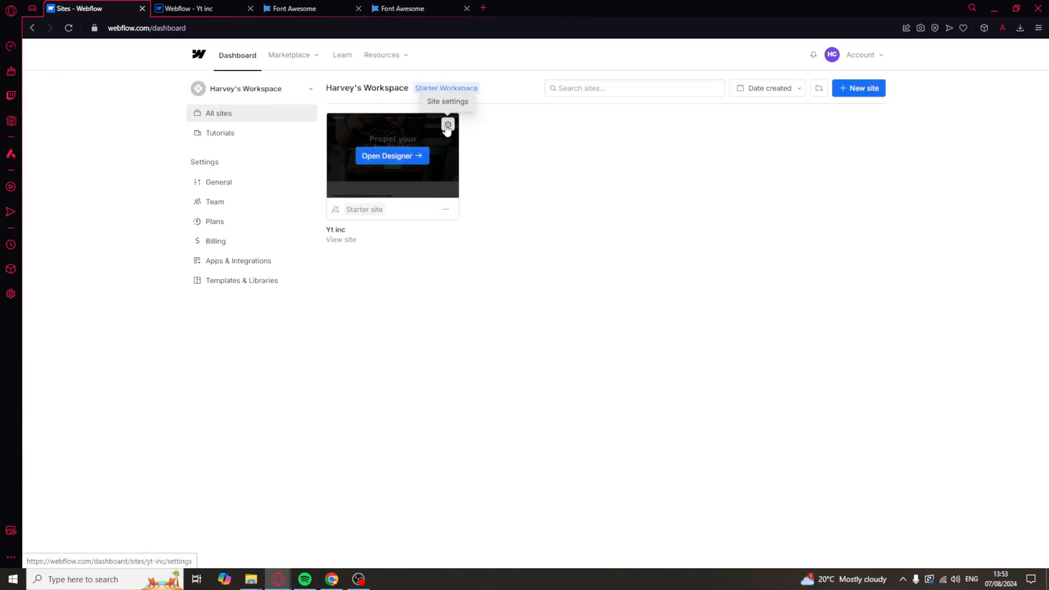
pyautogui.click(448, 127)
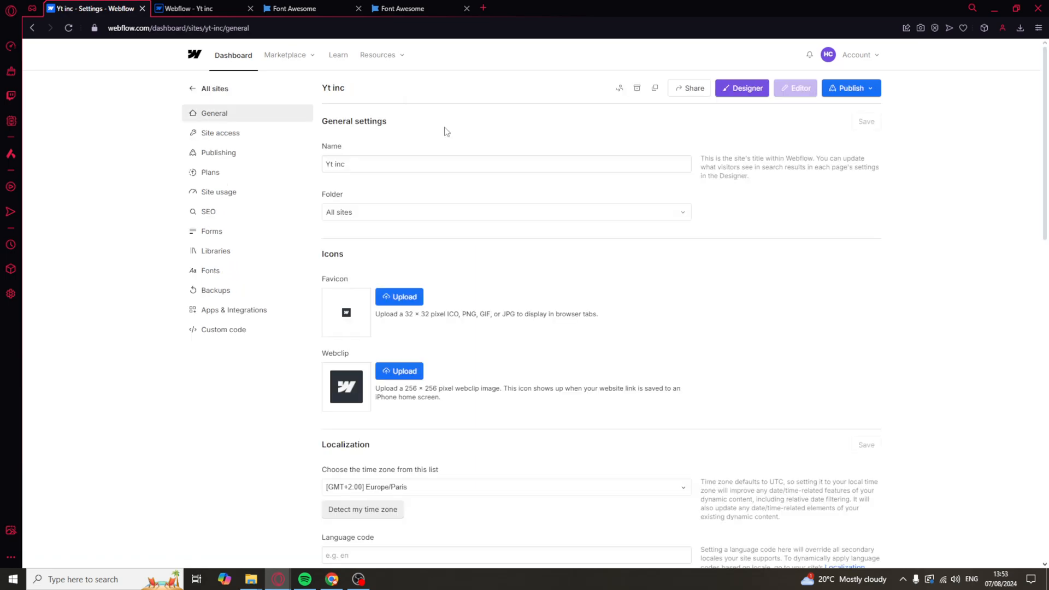
pyautogui.moveTo(272, 136)
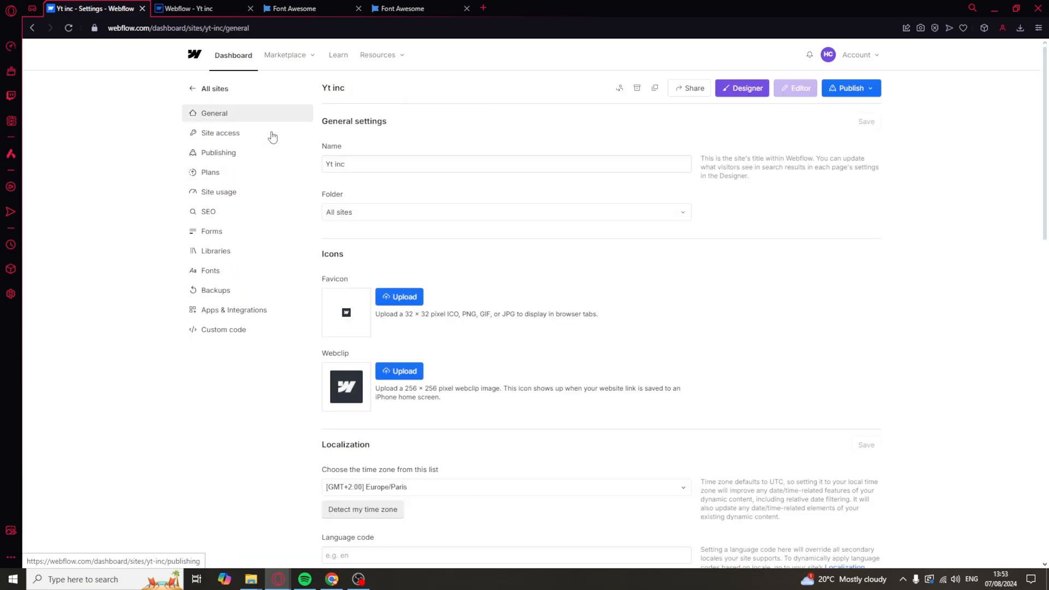
pyautogui.click(210, 271)
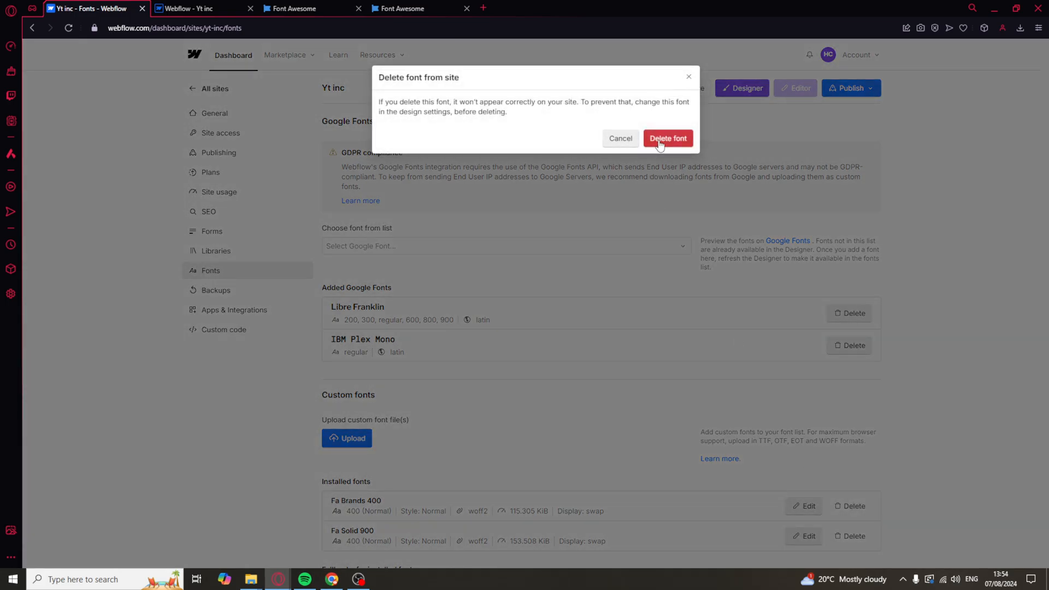
# - Confirm deleting the installed Fa Brands 400 and Fa Solid 900 custom fonts
pyautogui.click(668, 139)
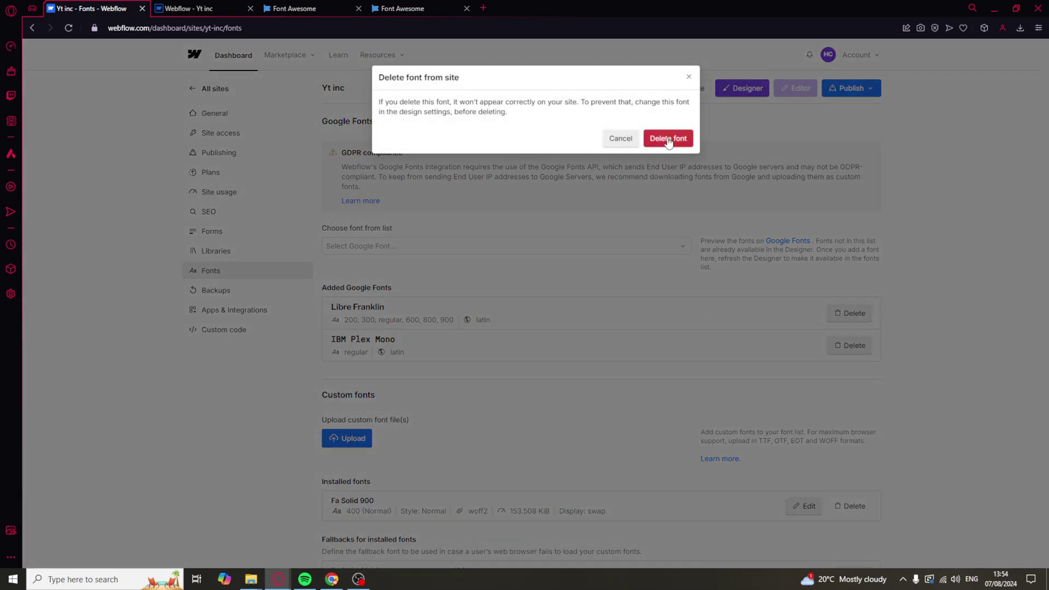
pyautogui.click(667, 139)
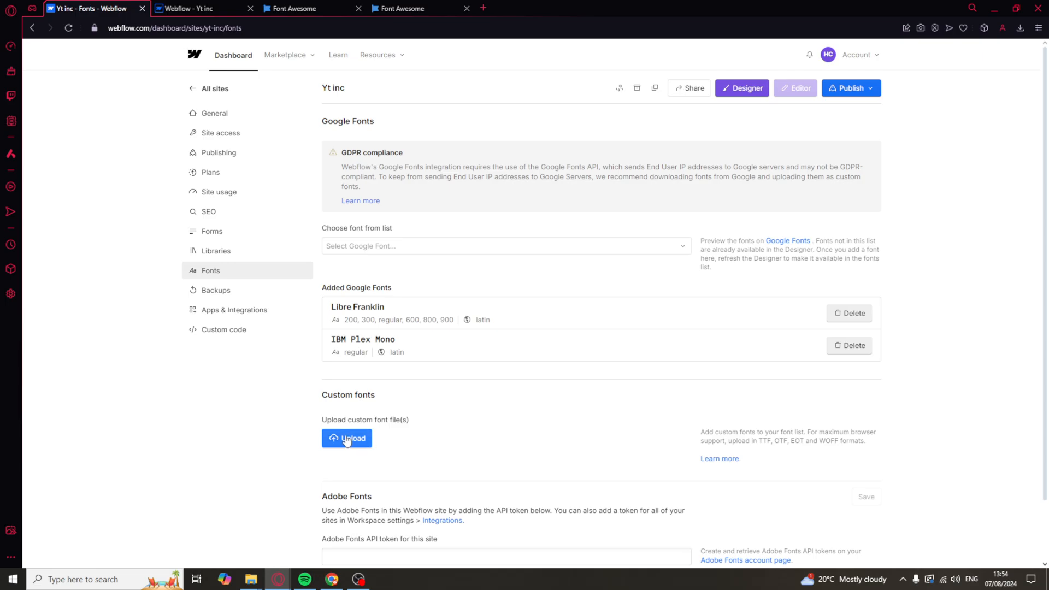
# - Start a custom font upload and browse to fontawesome-free-6.6.0-web > webfonts
pyautogui.click(347, 439)
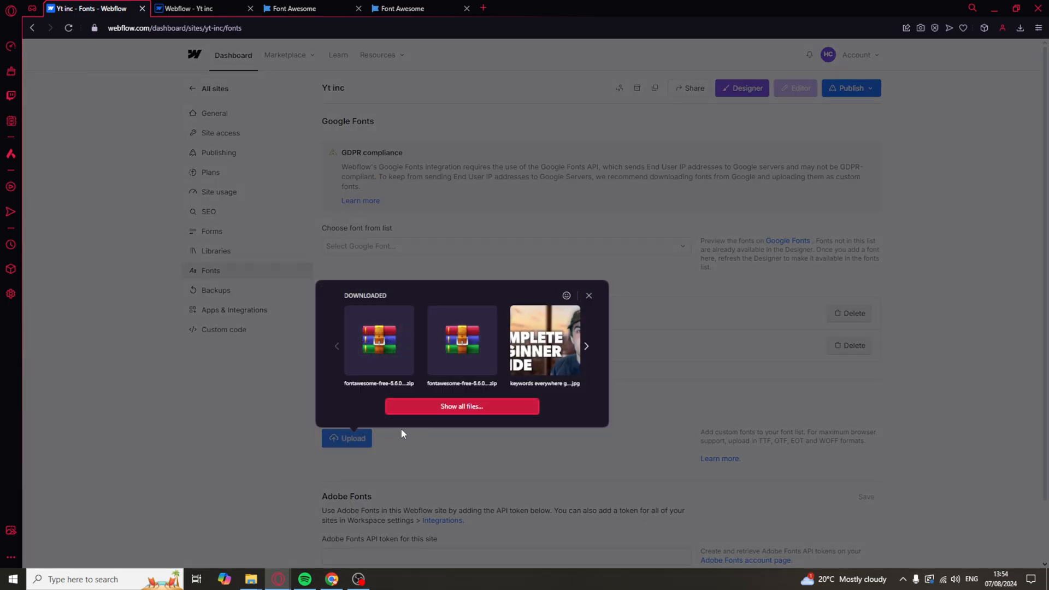
pyautogui.moveTo(522, 407)
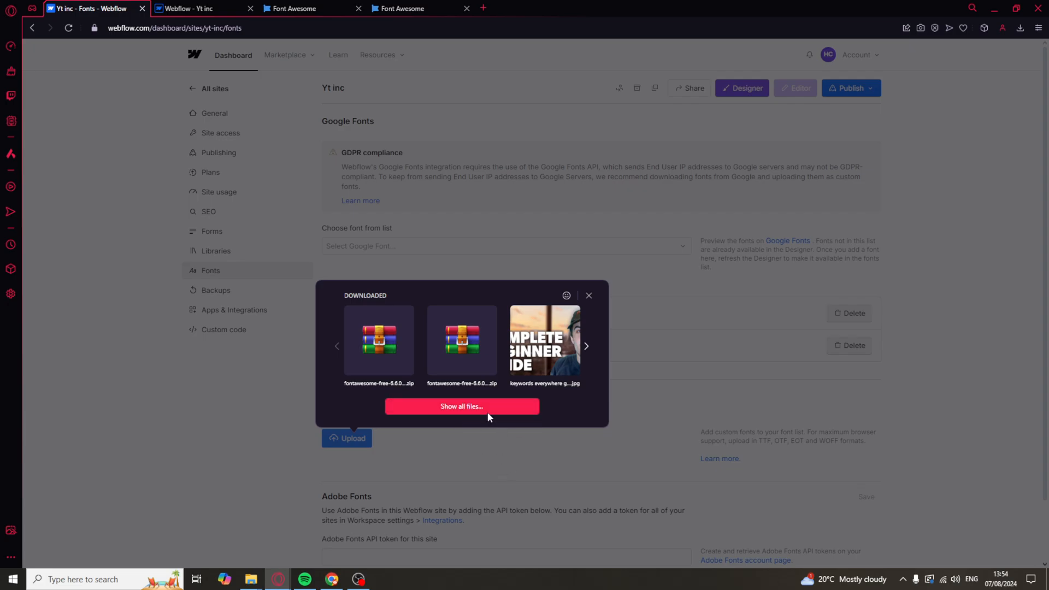
pyautogui.click(462, 406)
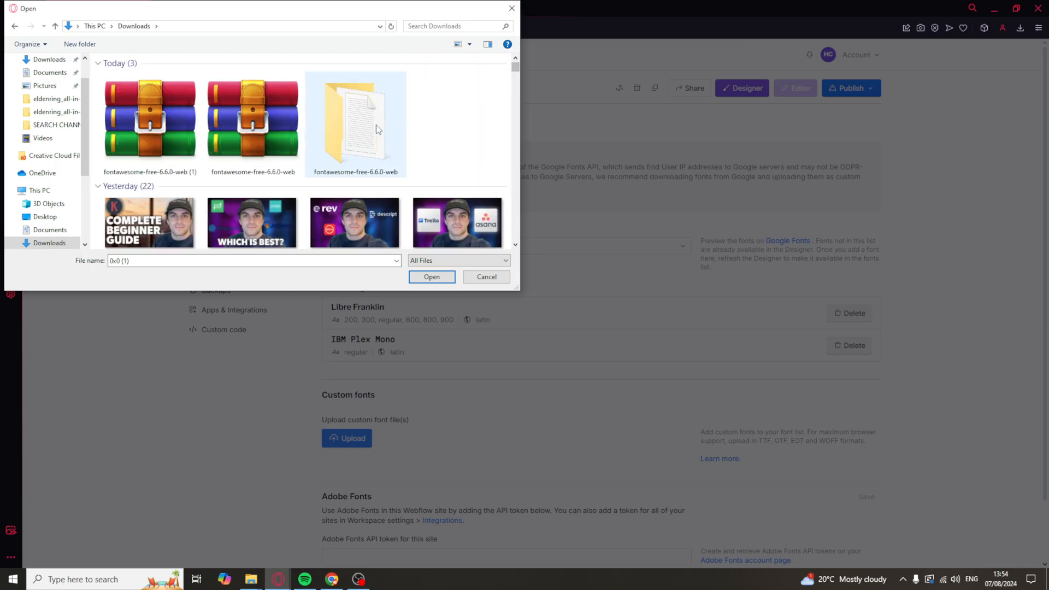
pyautogui.doubleClick(355, 115)
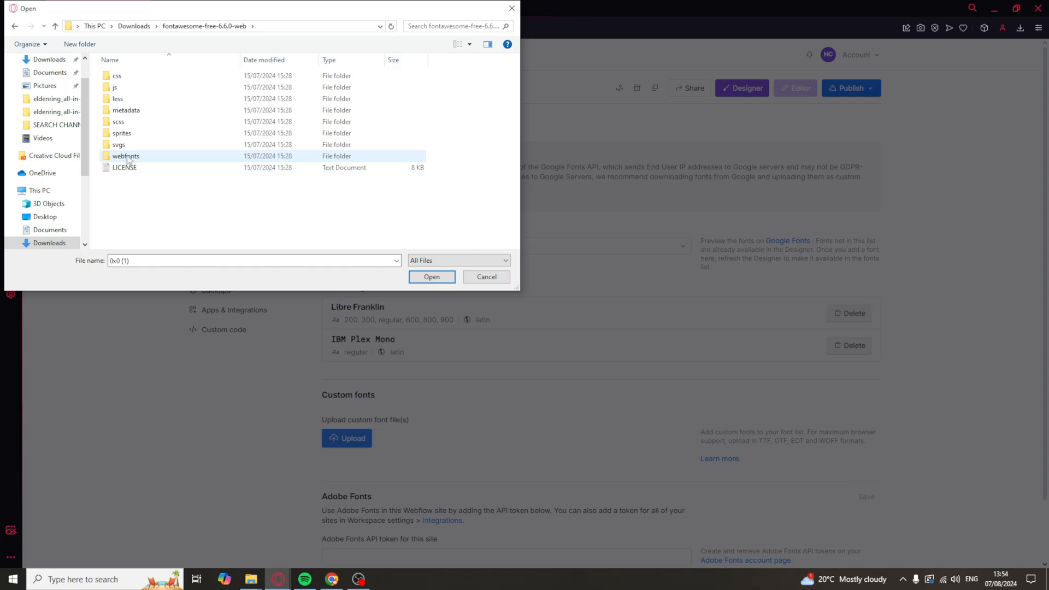
pyautogui.doubleClick(124, 157)
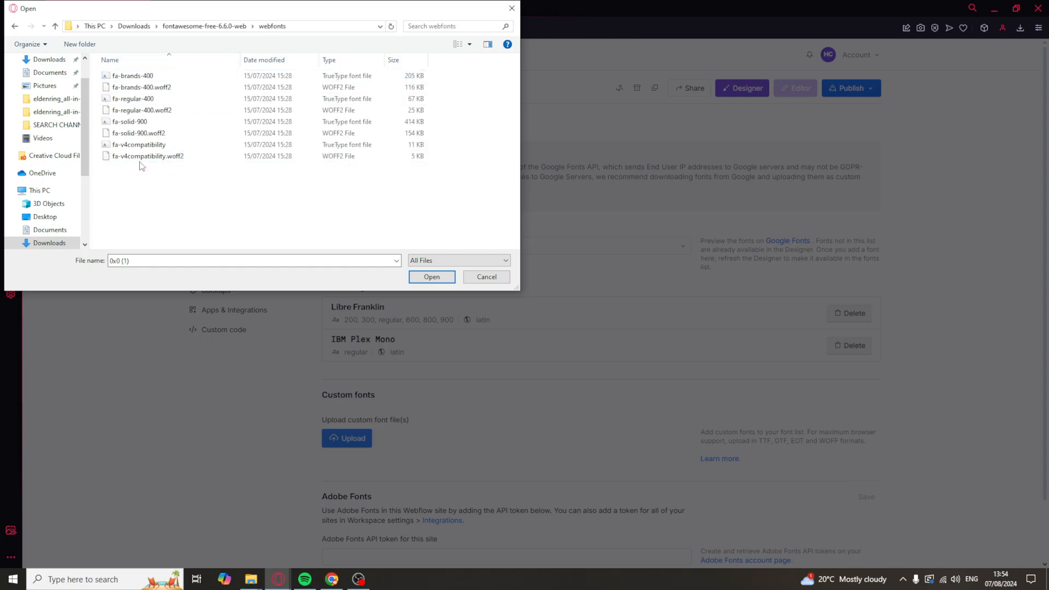
# - Select the regular, solid and brands .woff2 files and confirm them for upload
pyautogui.click(144, 87)
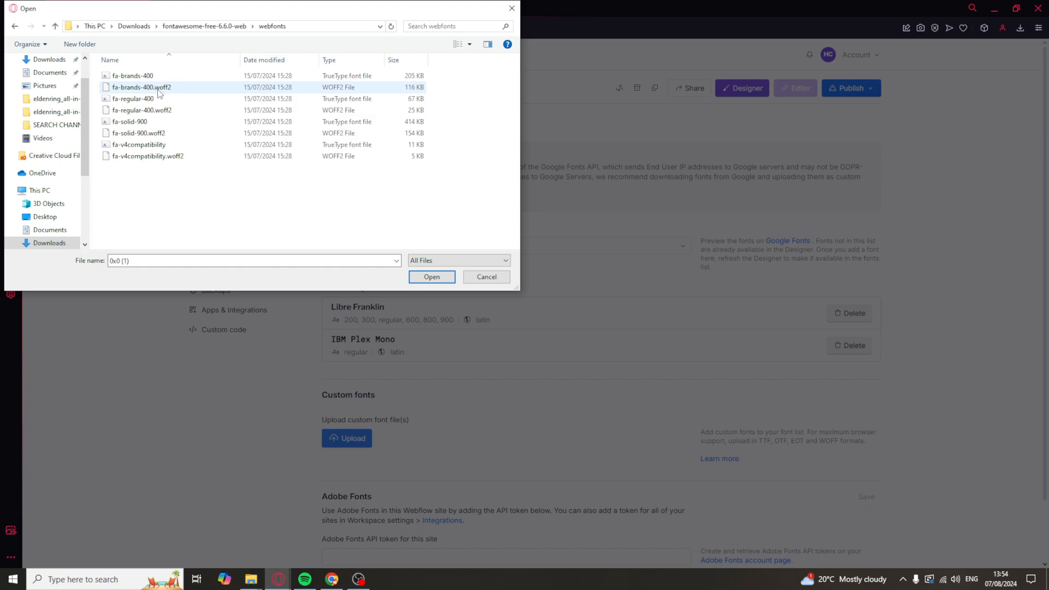
pyautogui.moveTo(121, 96)
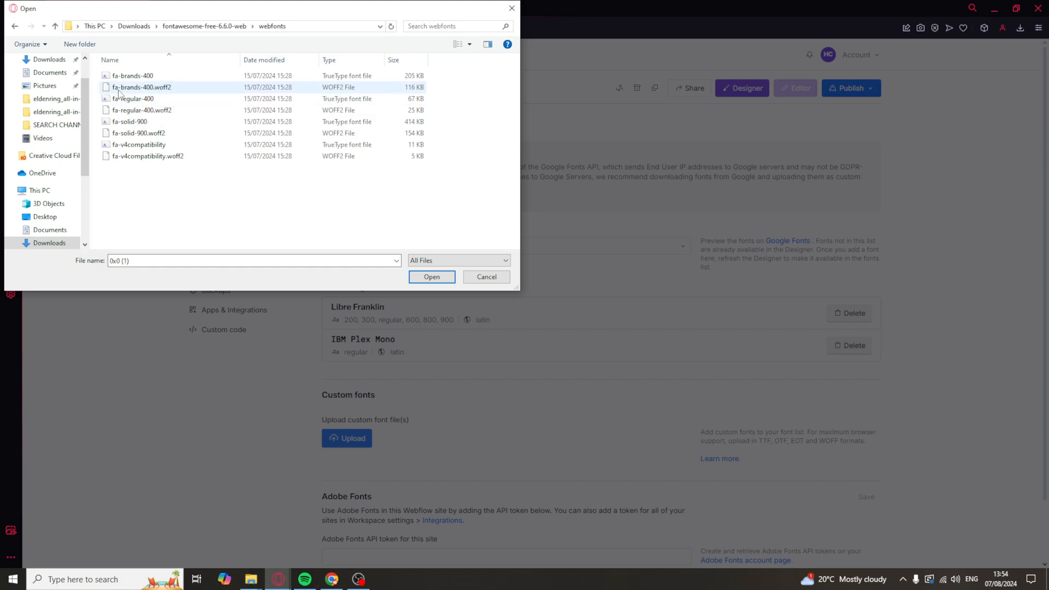
pyautogui.click(140, 88)
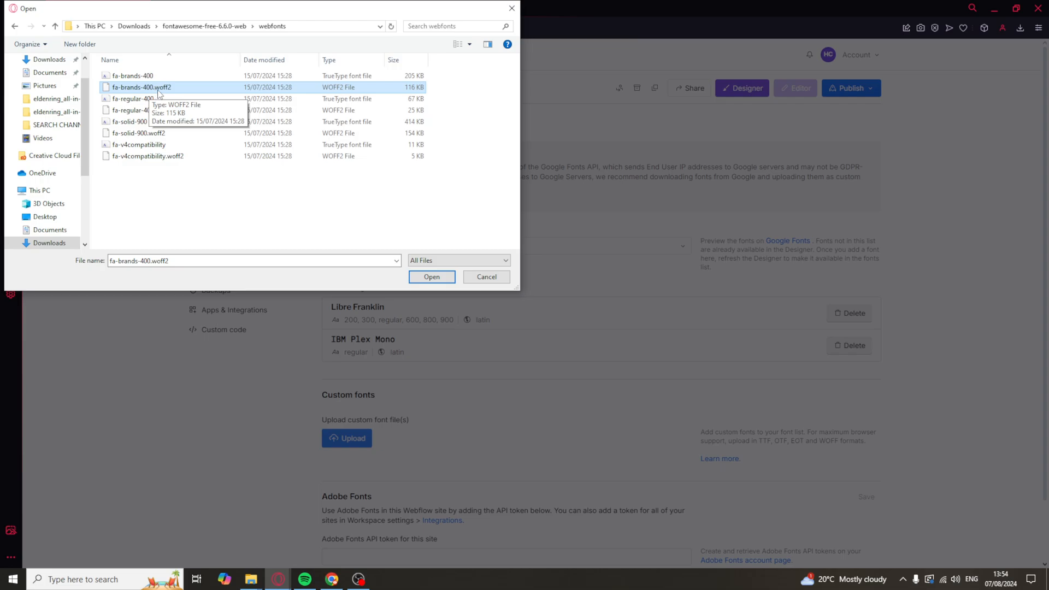
pyautogui.moveTo(210, 111)
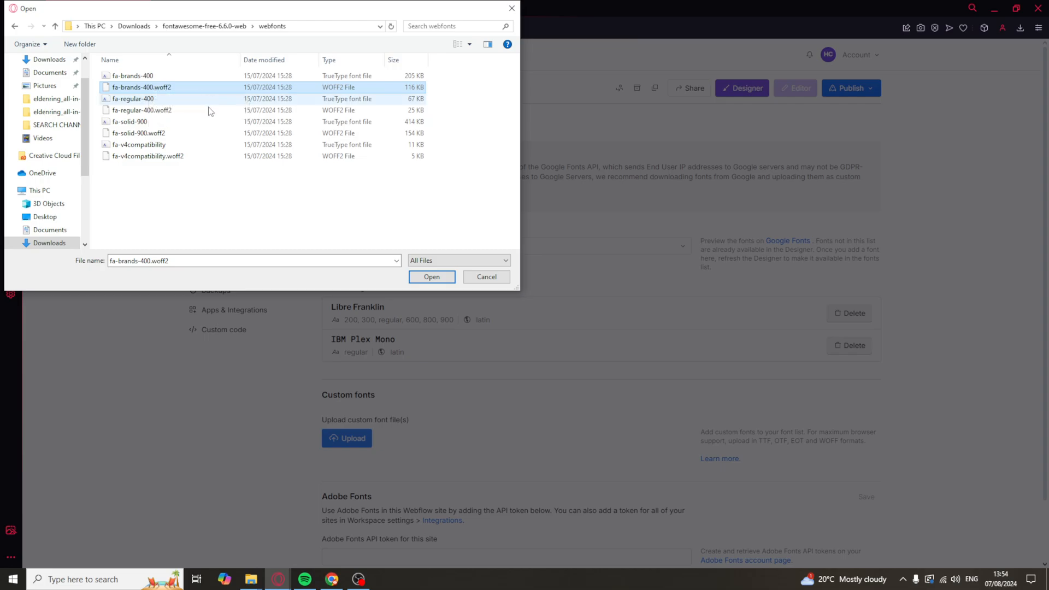
pyautogui.click(138, 133)
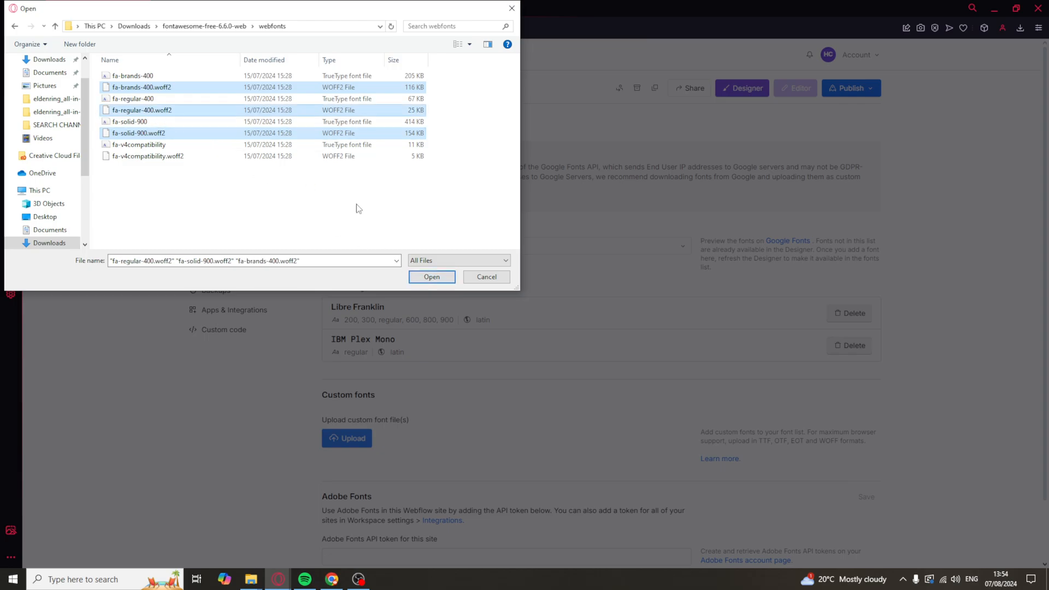
pyautogui.click(432, 277)
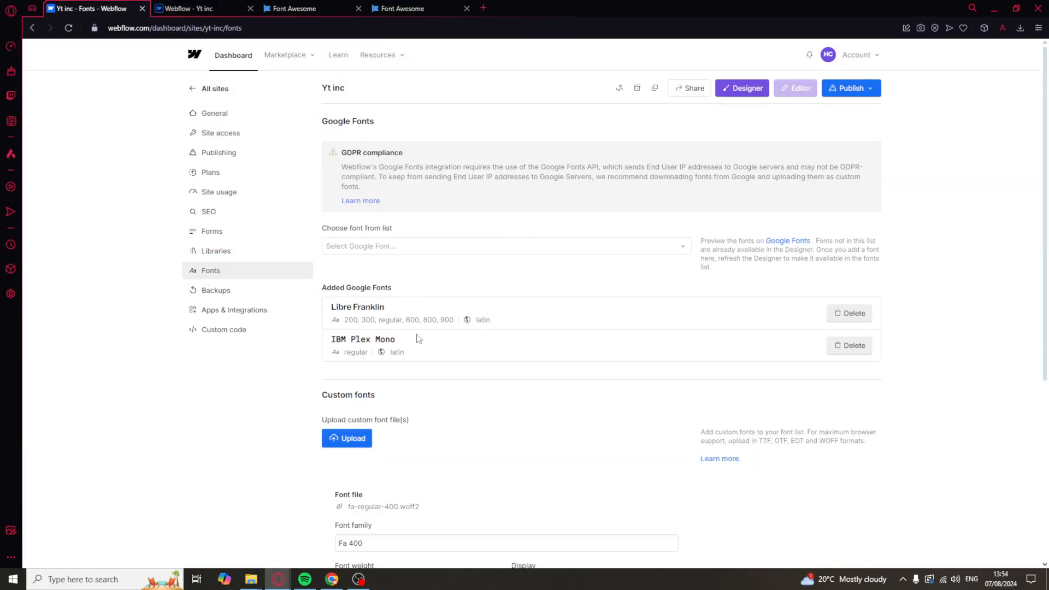
# - Keep Fa Solid 900 at normal weight and install the staged font files
pyautogui.scroll(-3)
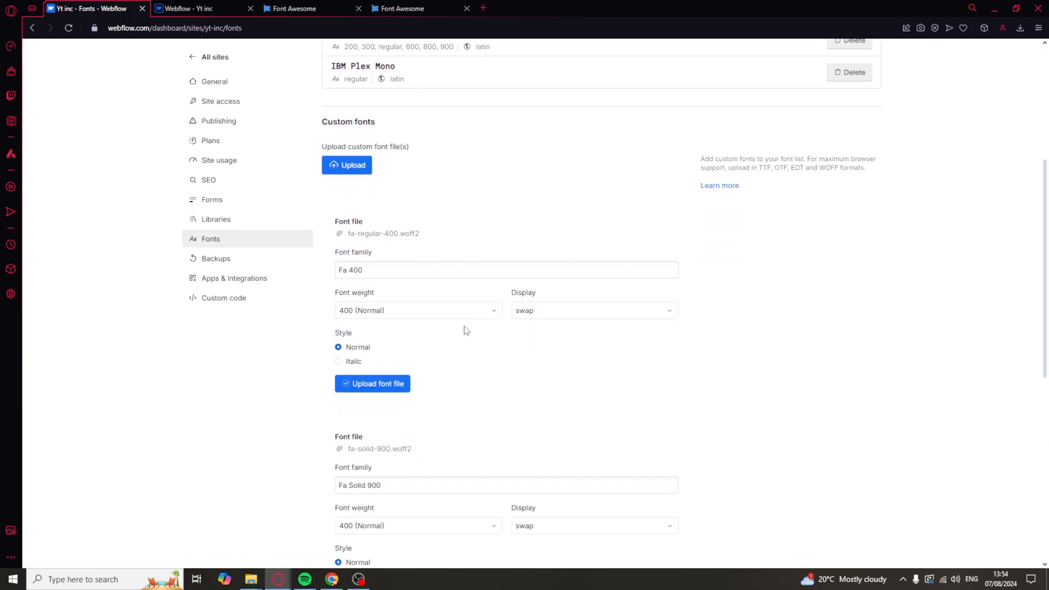
pyautogui.scroll(-3)
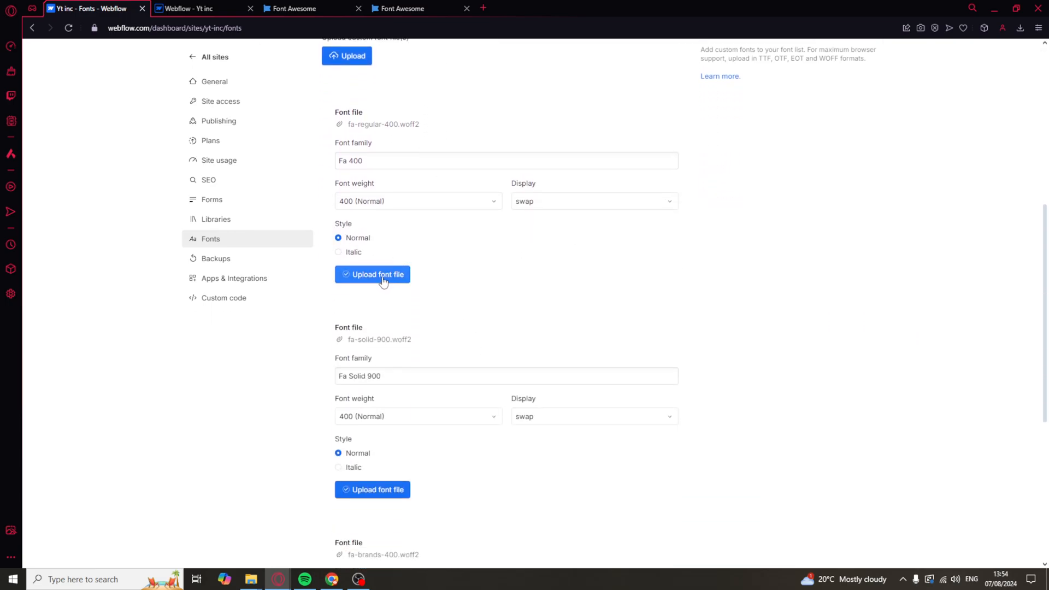
pyautogui.scroll(-3)
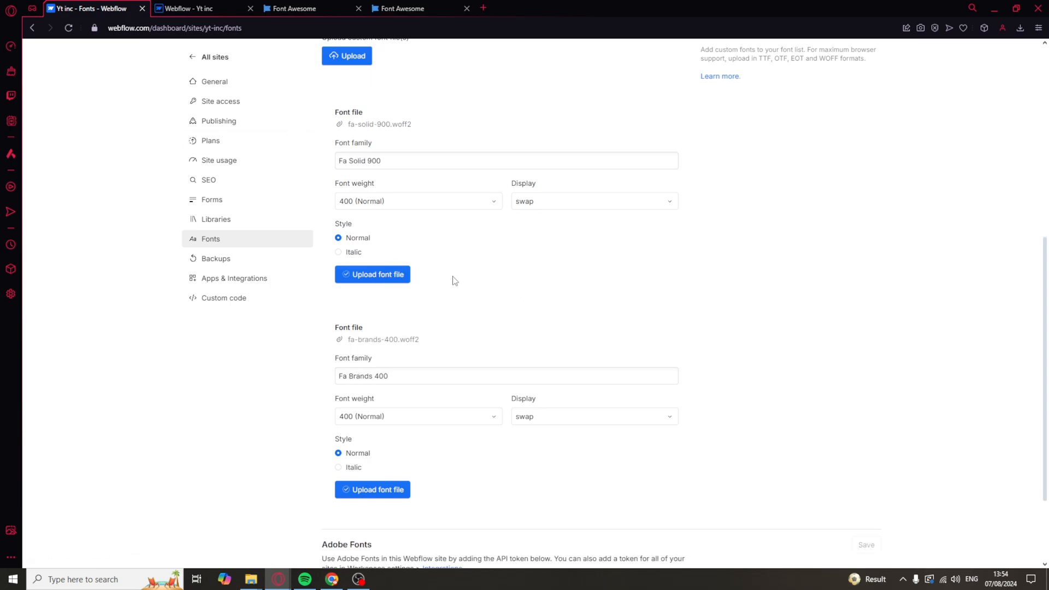
pyautogui.click(418, 201)
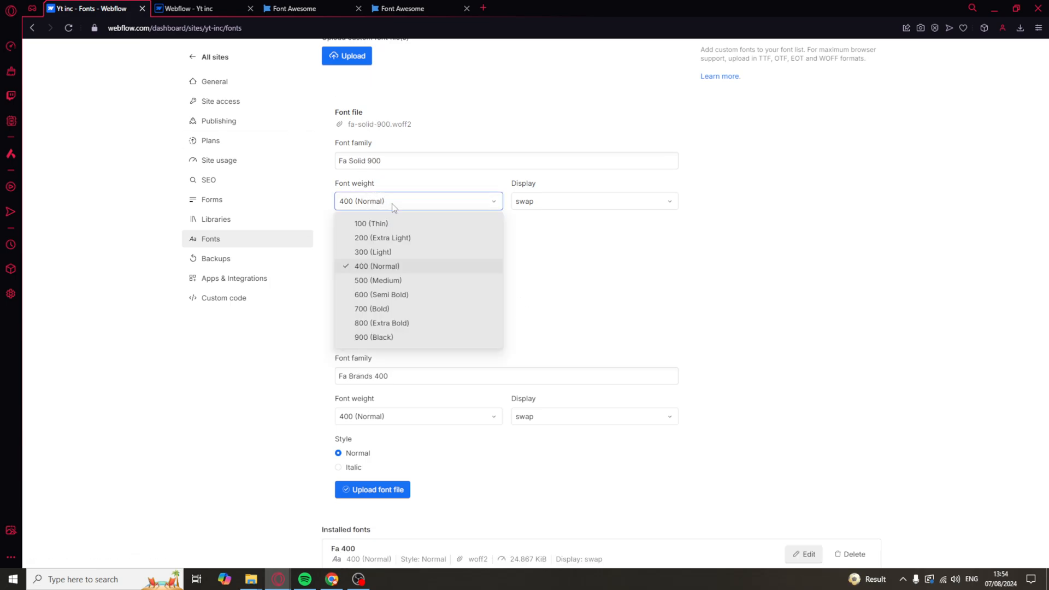
pyautogui.click(376, 266)
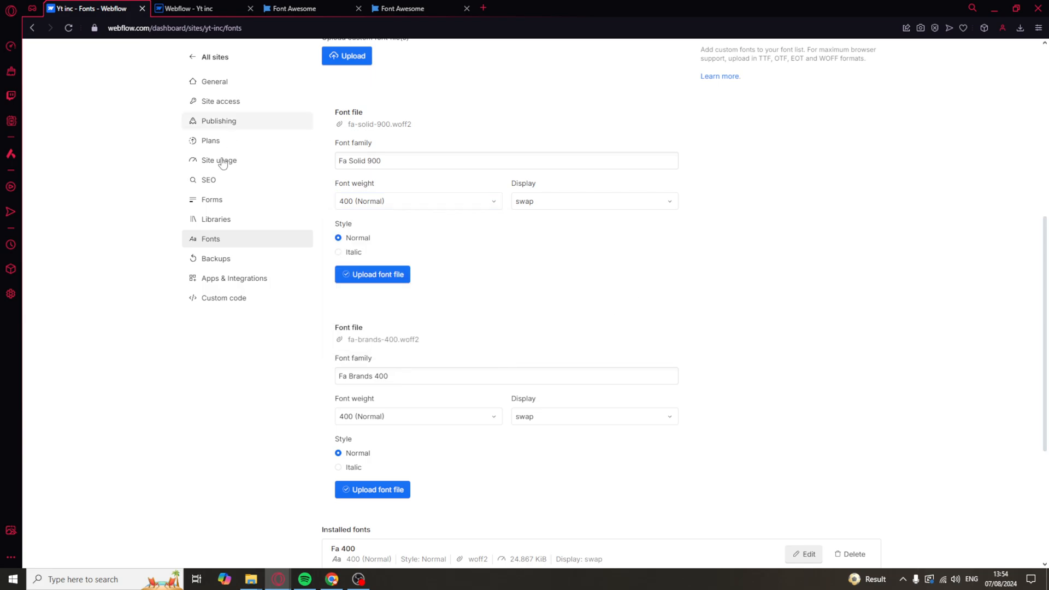
pyautogui.moveTo(398, 287)
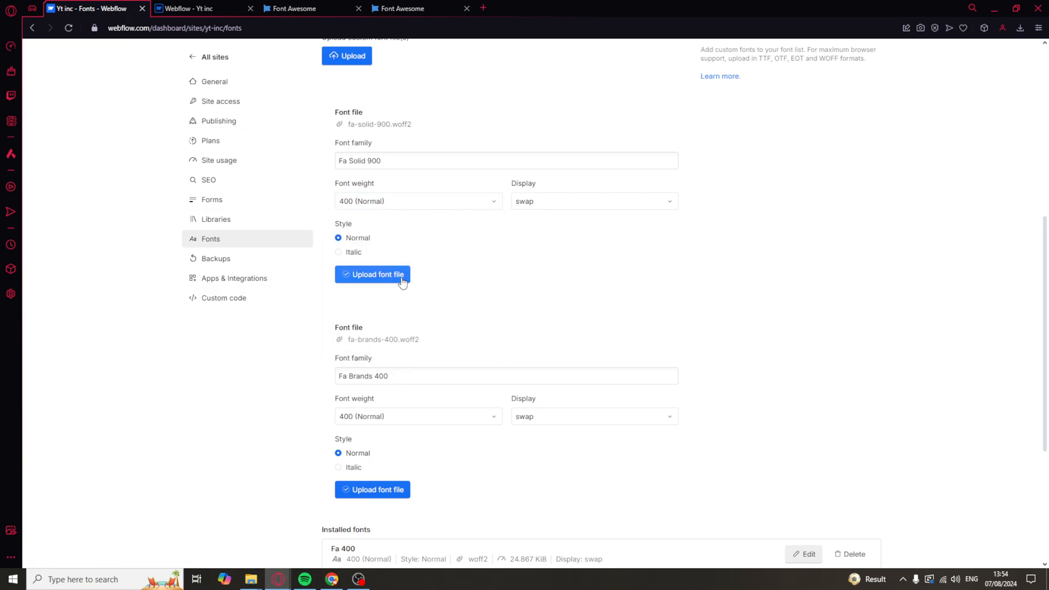
pyautogui.click(371, 274)
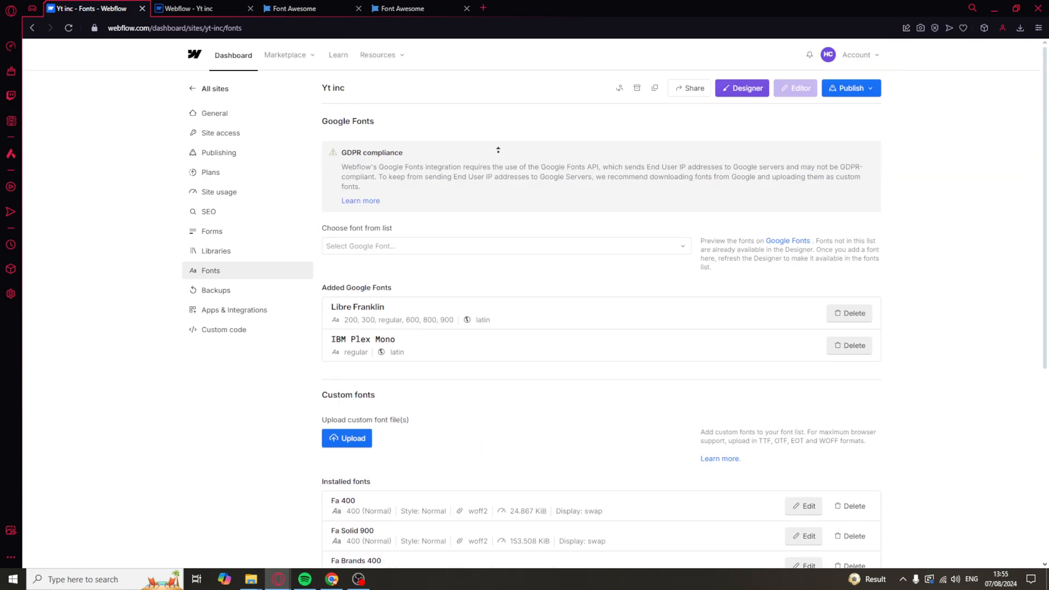
# - Check the installed fonts list, then launch the Yt inc site in the Designer
pyautogui.scroll(-3)
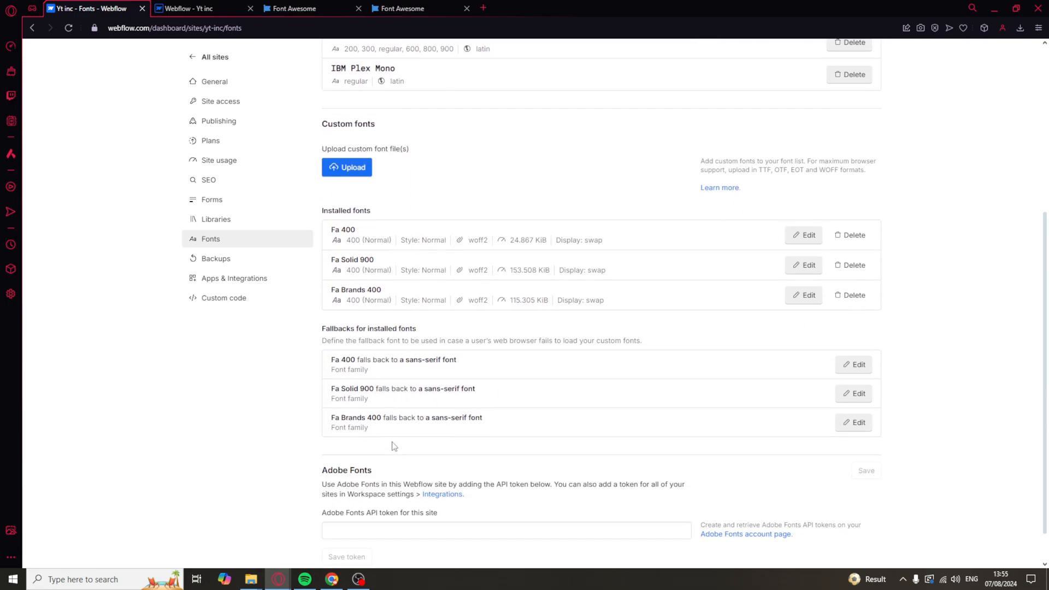
pyautogui.scroll(3)
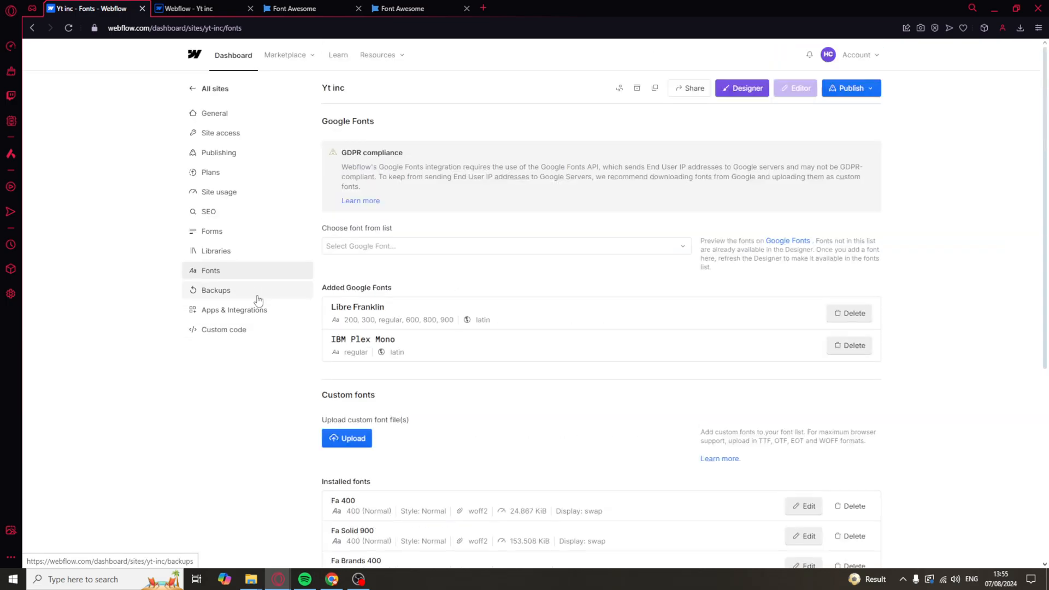
pyautogui.moveTo(771, 118)
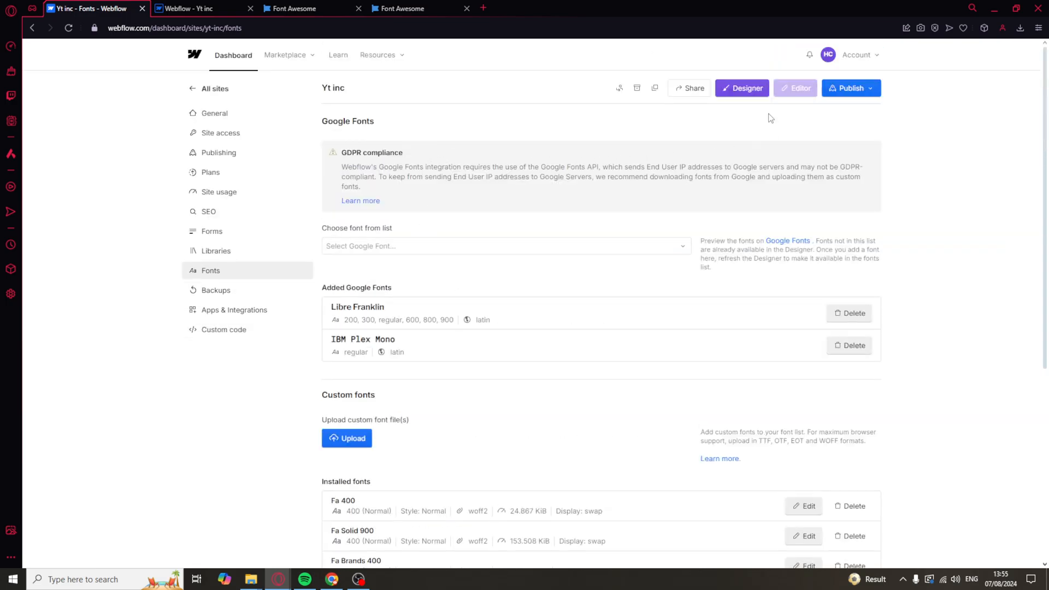
pyautogui.click(742, 87)
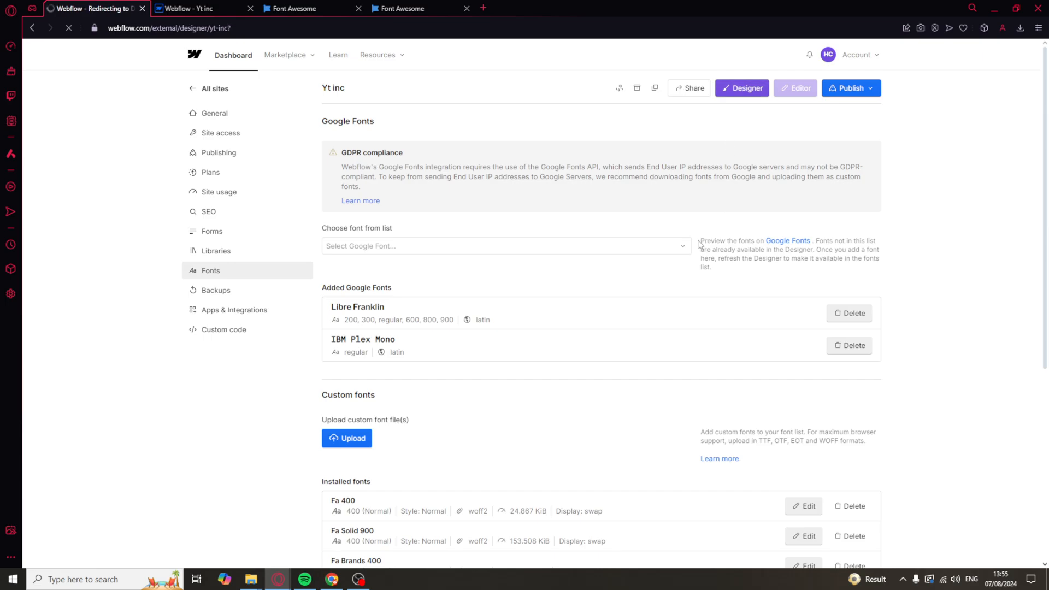
pyautogui.click(743, 88)
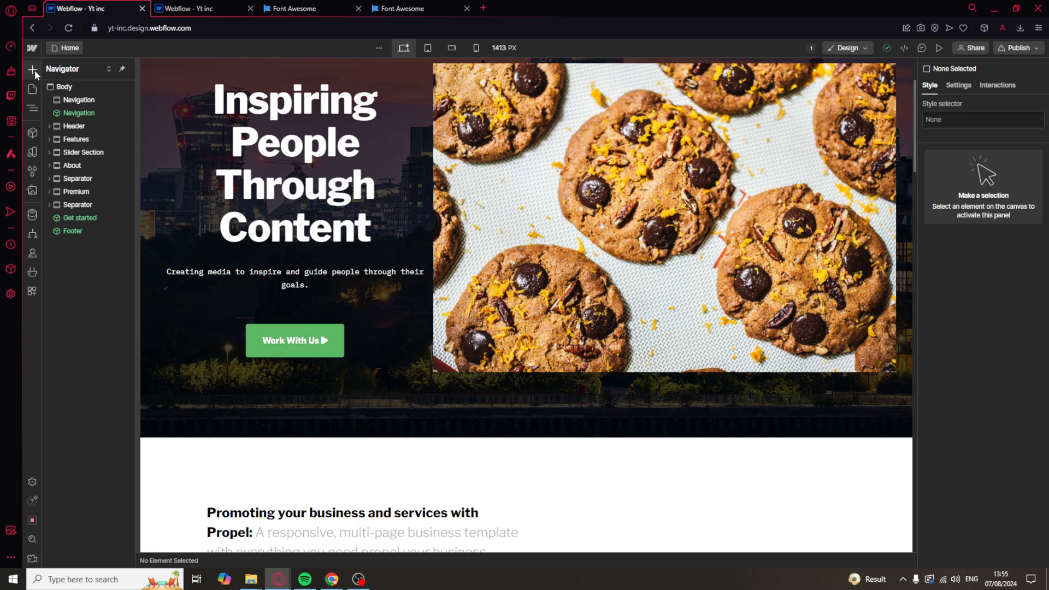
# - Add a new button to the hero from the Add elements panel
pyautogui.click(31, 68)
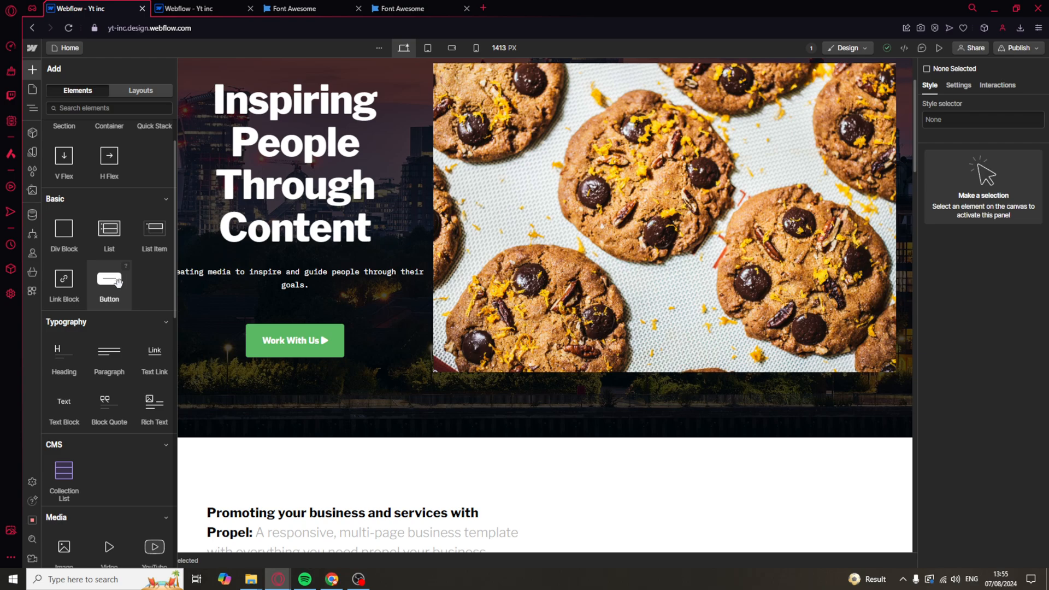
pyautogui.click(294, 341)
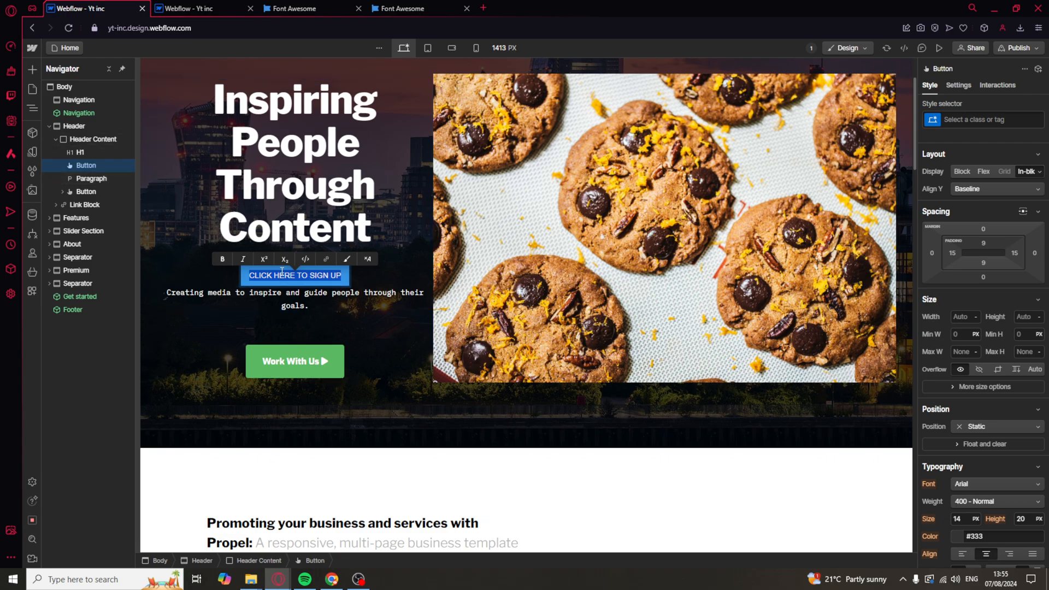
pyautogui.moveTo(347, 260)
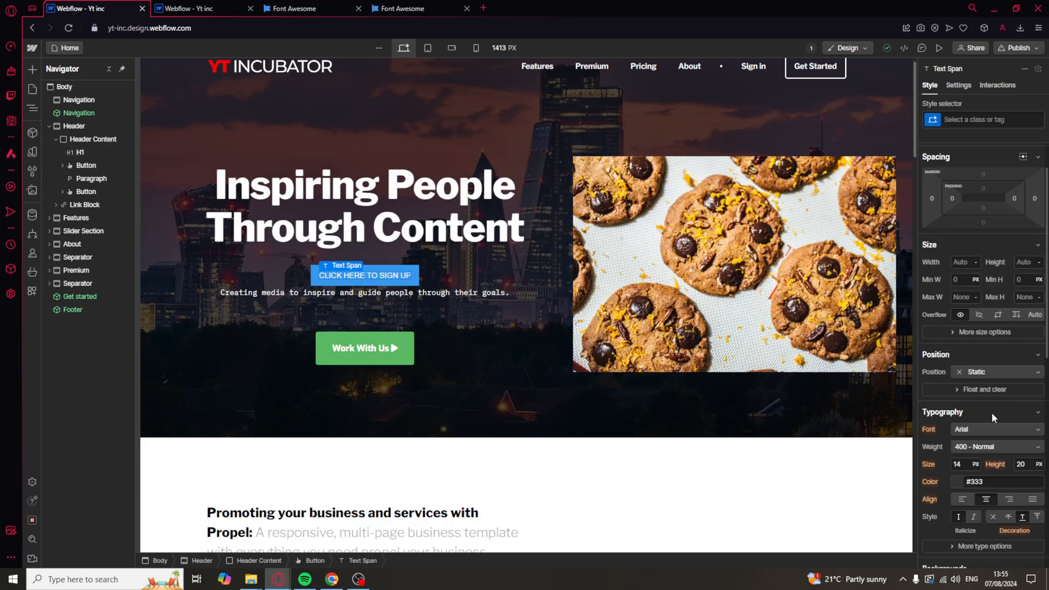
# - Choose a font for the button's text span and place it as the 'Click here to sign up' button
pyautogui.click(997, 429)
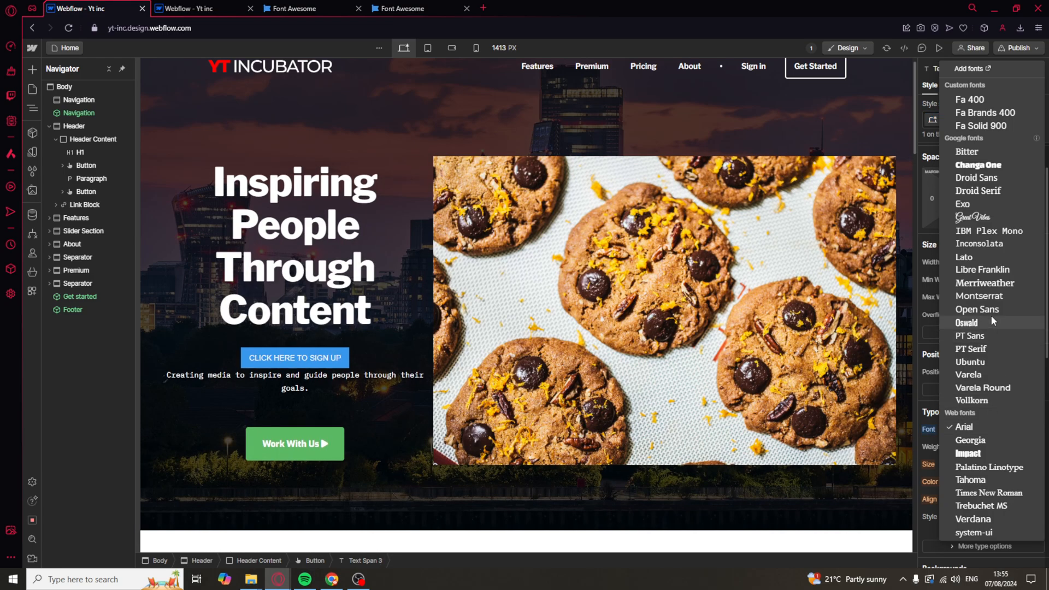
pyautogui.click(985, 283)
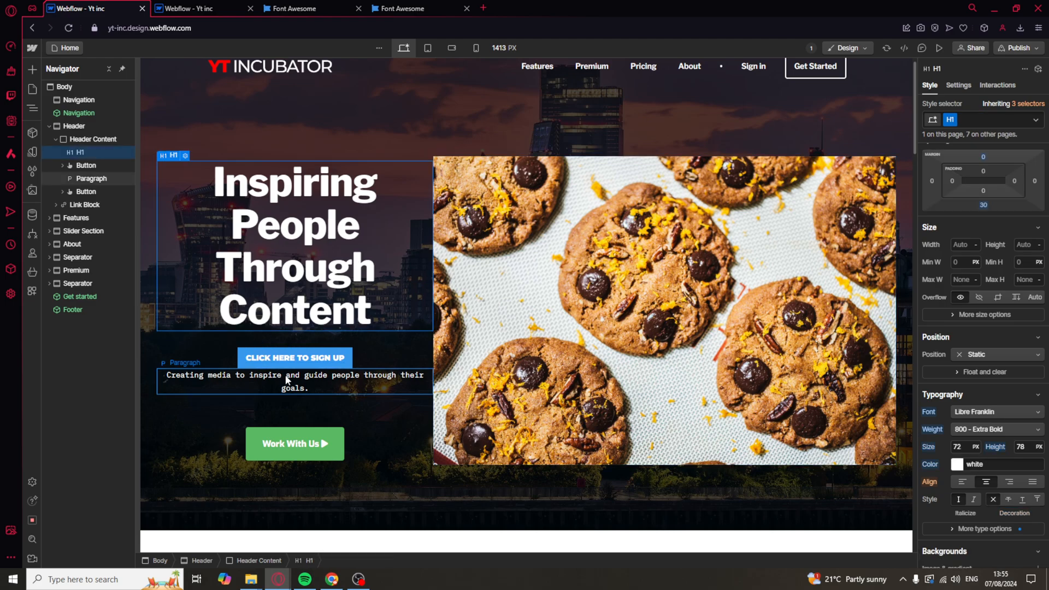
pyautogui.click(295, 357)
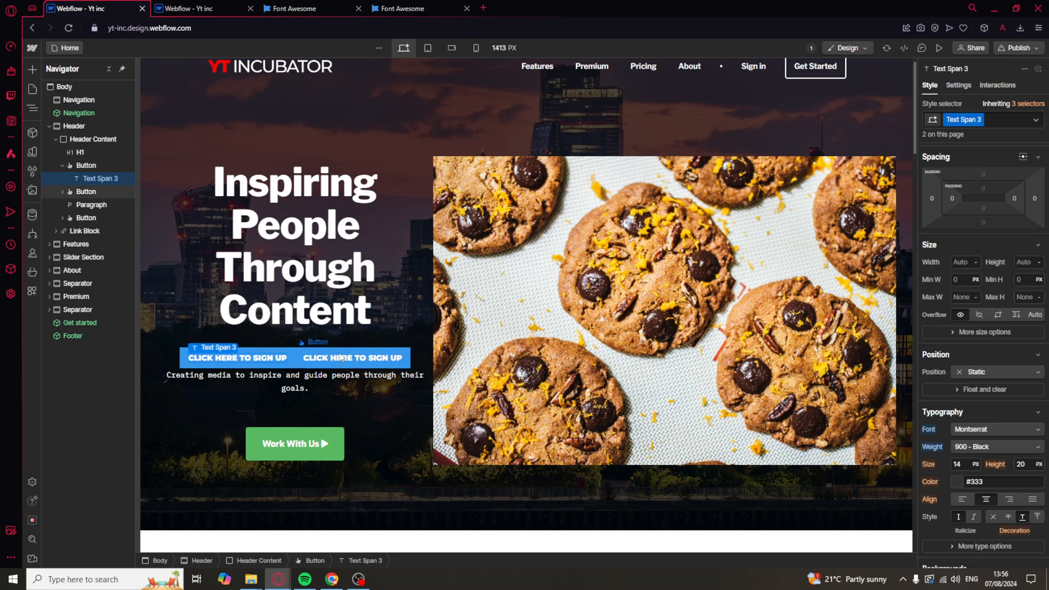
pyautogui.click(352, 357)
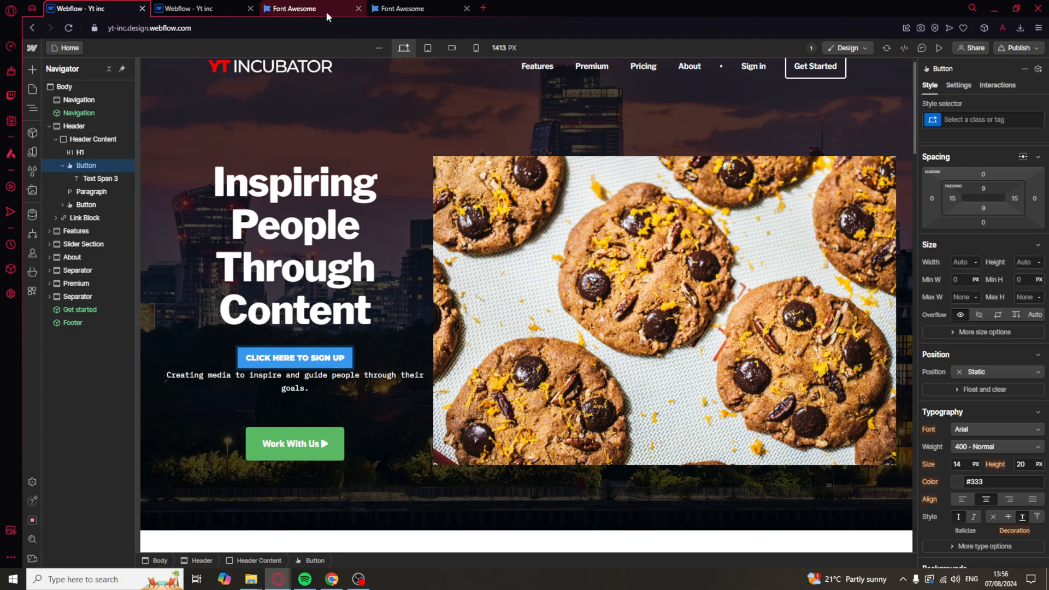
# - Browse Font Awesome's icon library into the Gaming category
pyautogui.click(306, 9)
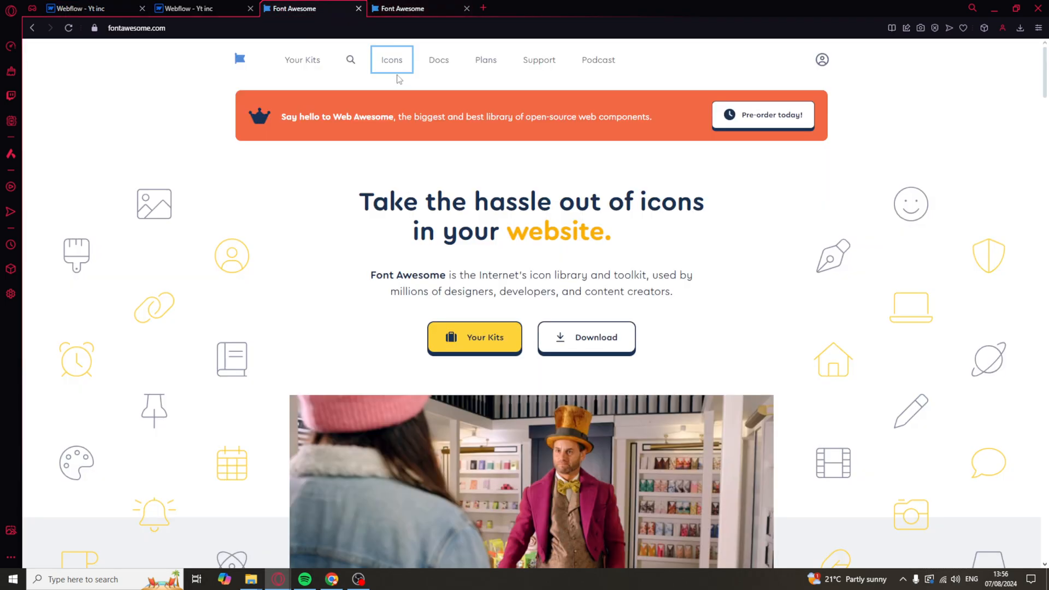
pyautogui.click(392, 59)
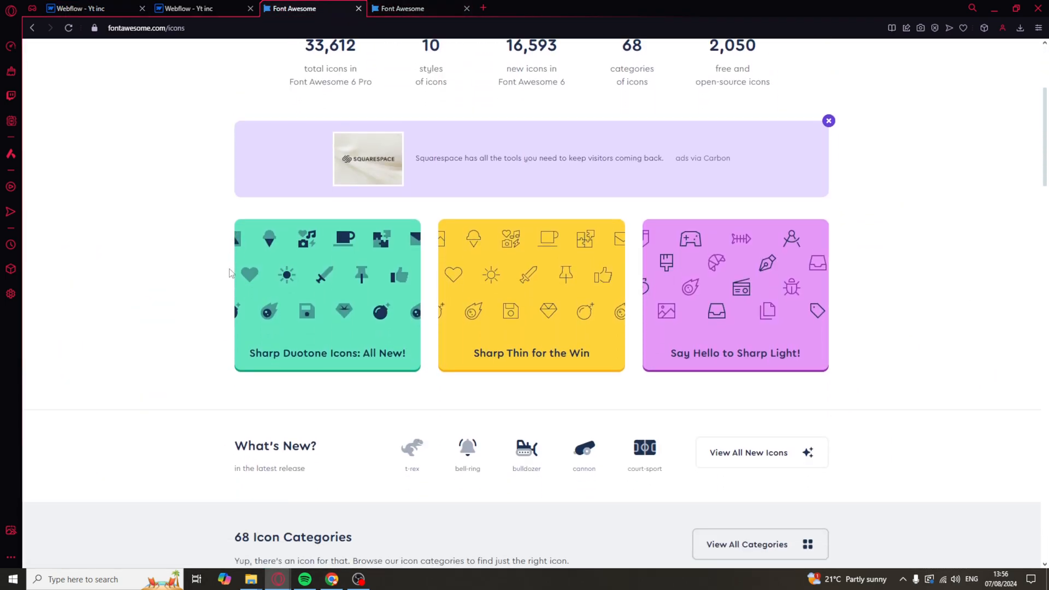
pyautogui.scroll(-3)
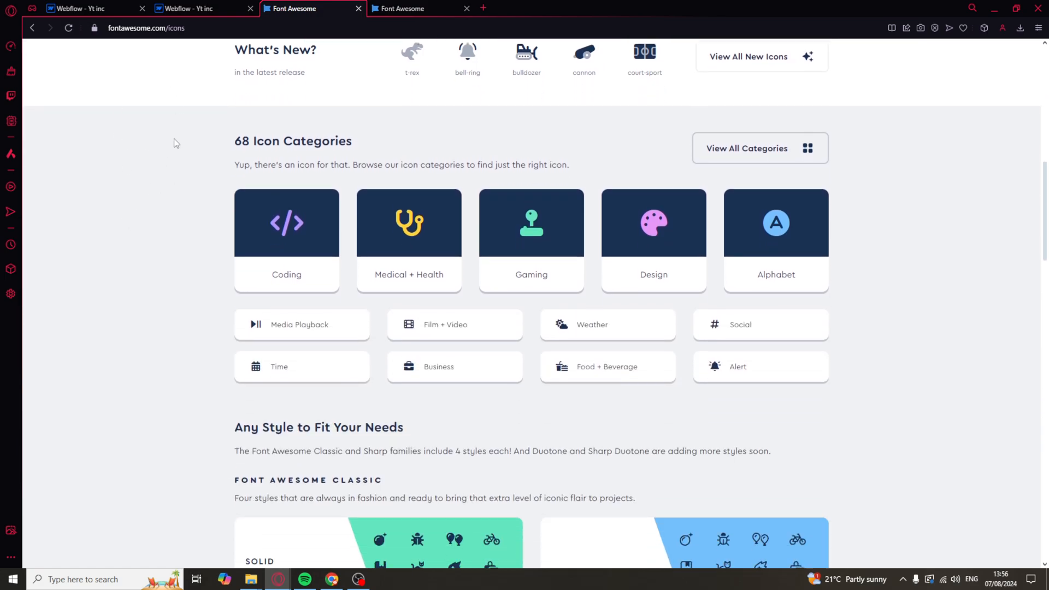
pyautogui.moveTo(442, 332)
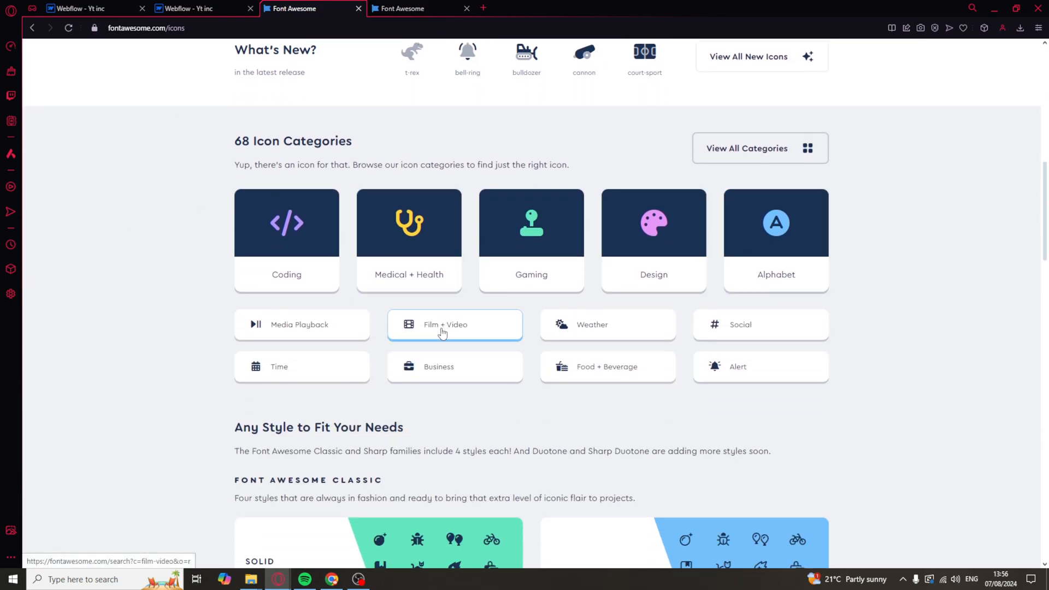
pyautogui.moveTo(523, 224)
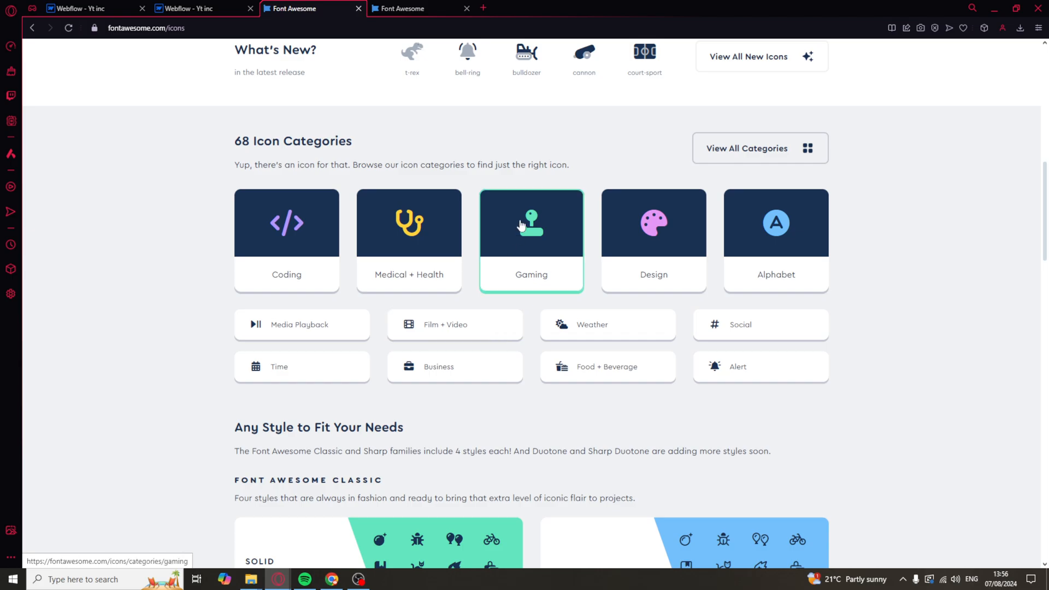
pyautogui.click(531, 223)
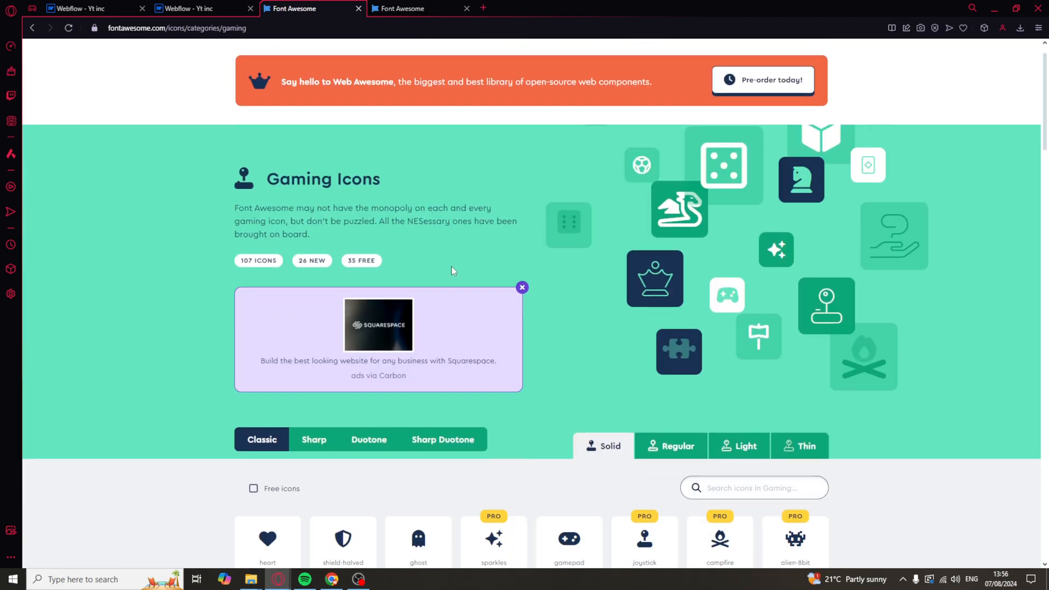
pyautogui.scroll(-3)
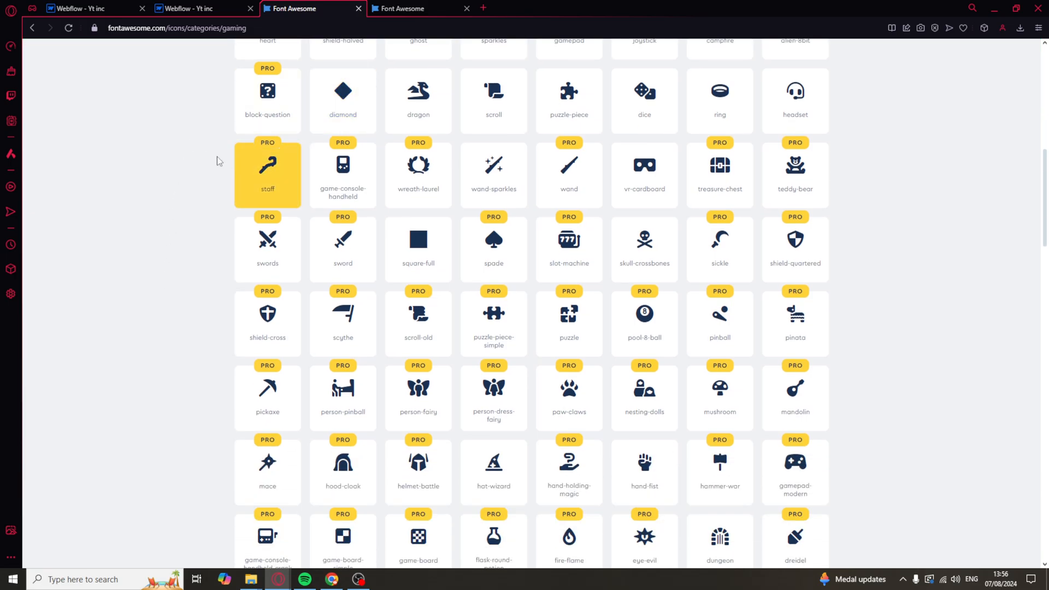
pyautogui.moveTo(431, 109)
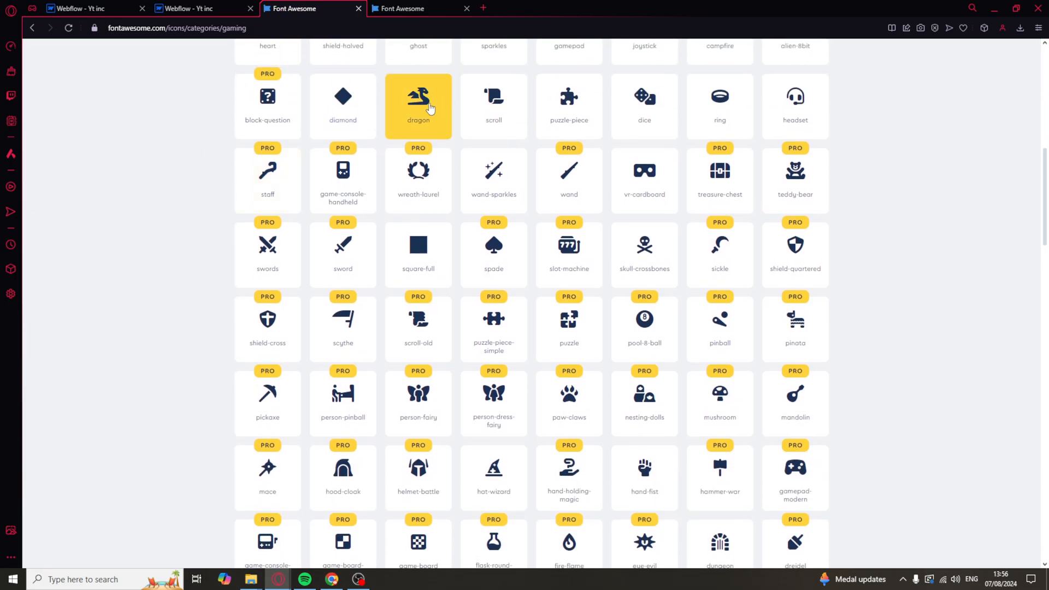
# - Copy the glyph of the dragon icon in the Sharp Thin style
pyautogui.click(418, 97)
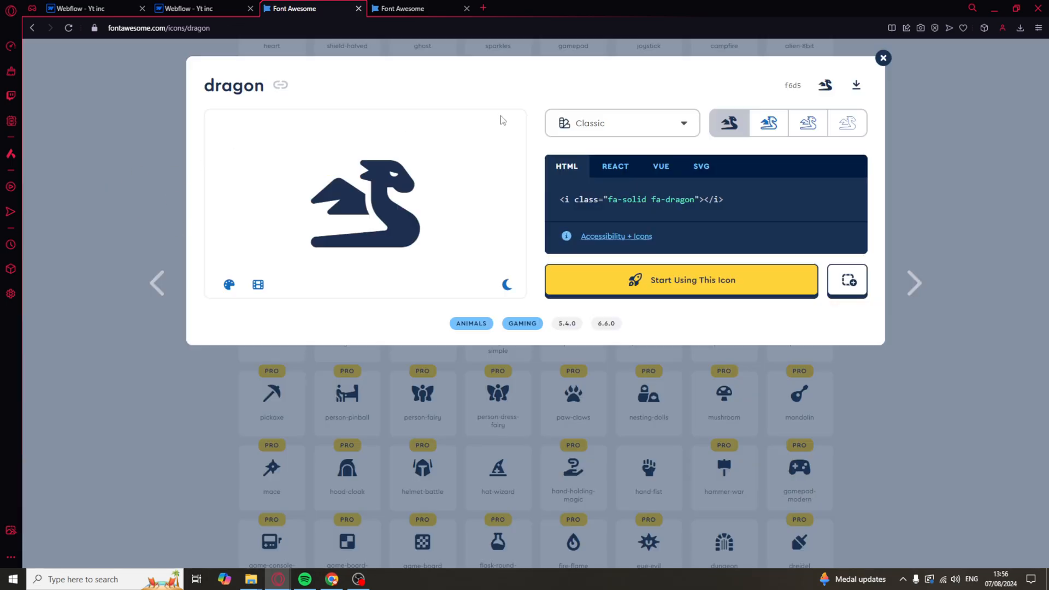
pyautogui.click(808, 123)
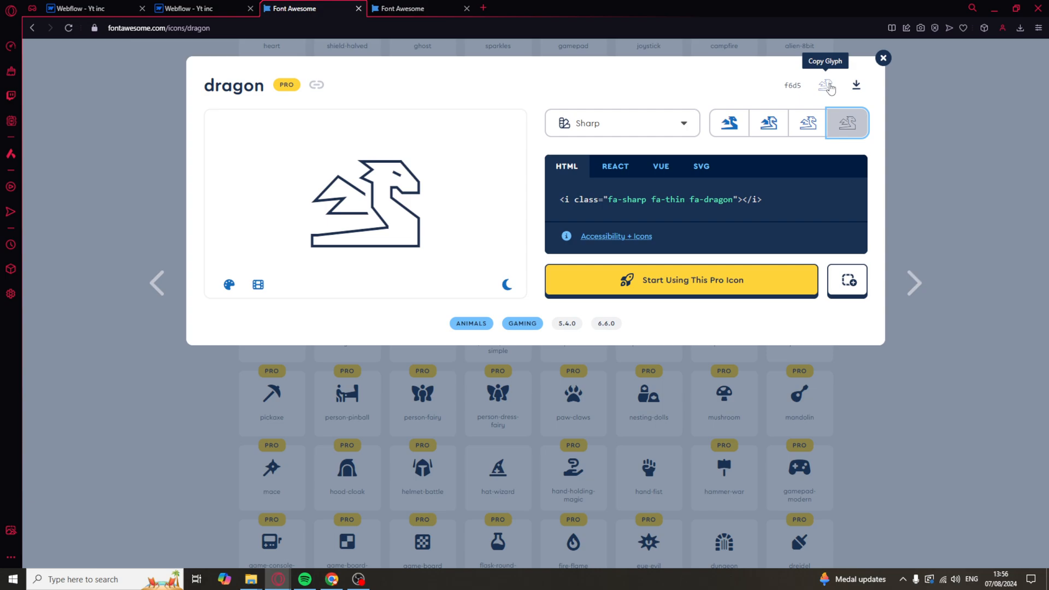
pyautogui.click(826, 85)
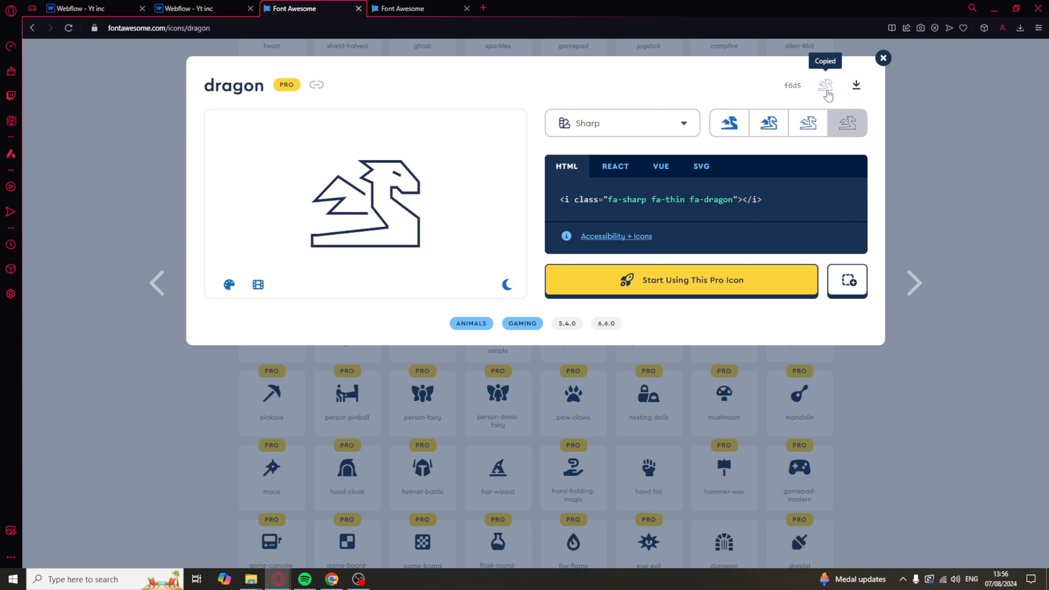
pyautogui.moveTo(827, 88)
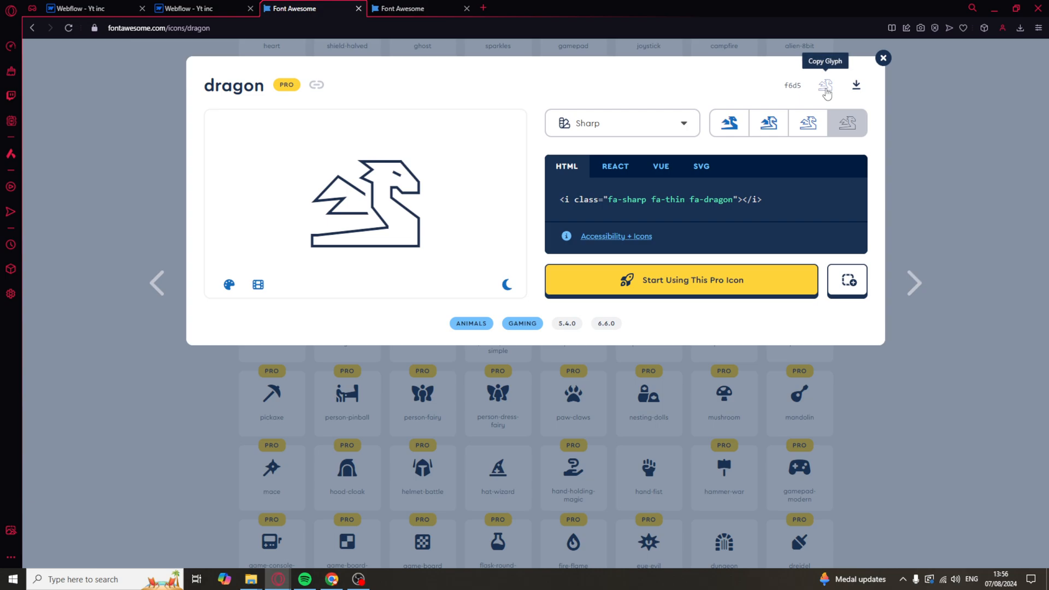
pyautogui.moveTo(381, 258)
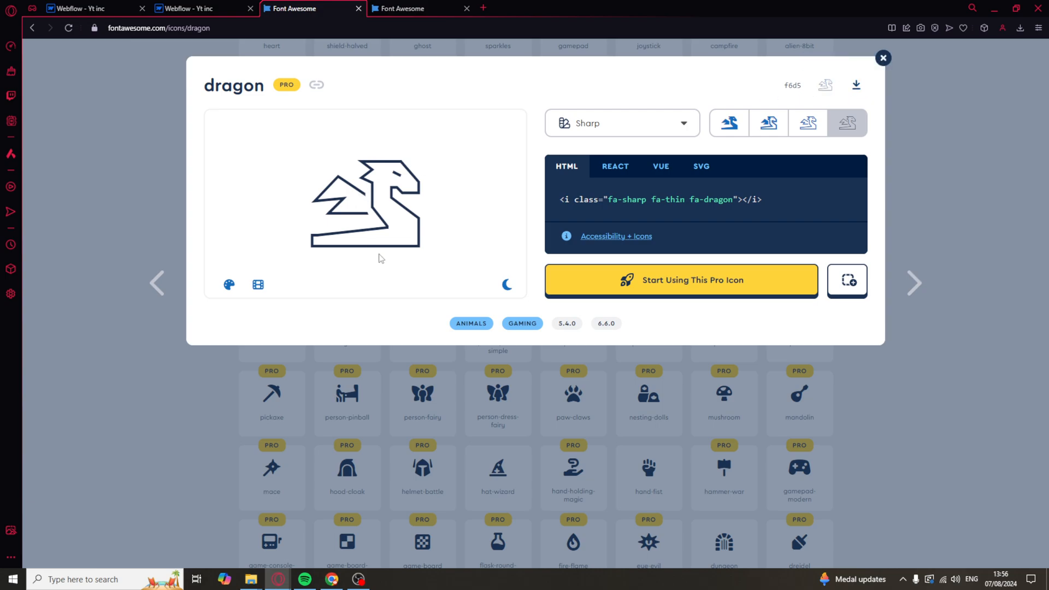
pyautogui.moveTo(638, 122)
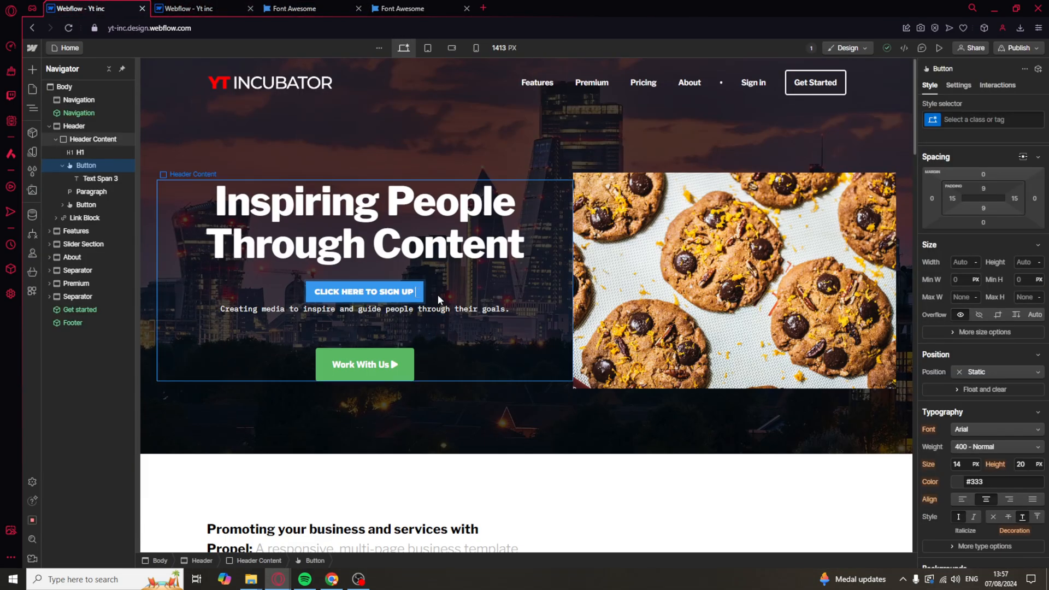
# - Paste the dragon glyph into a new text span on the hero sign-up button
pyautogui.click(74, 126)
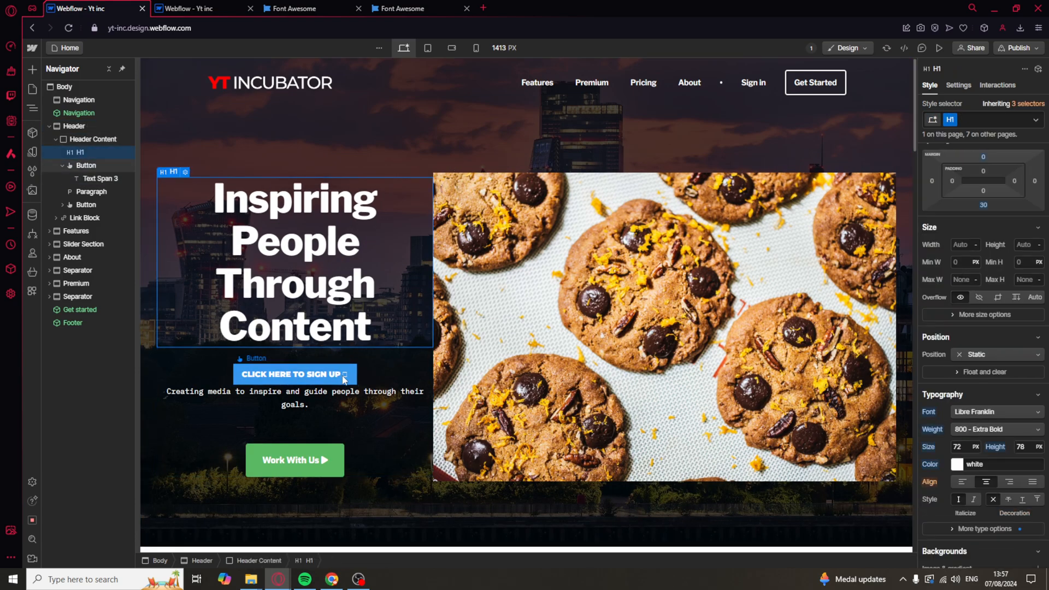
pyautogui.click(293, 374)
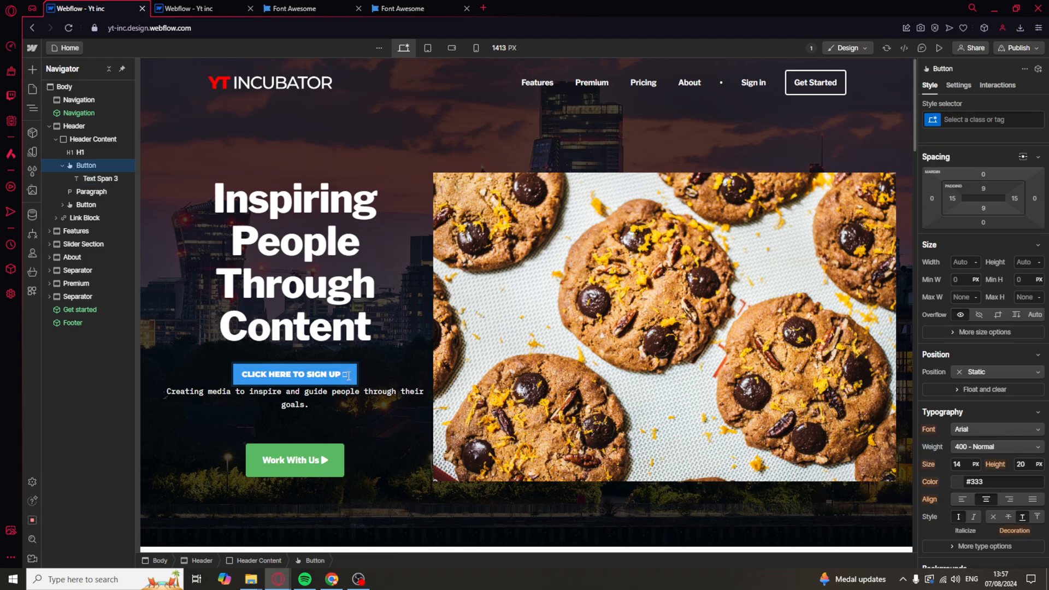
pyautogui.doubleClick(294, 260)
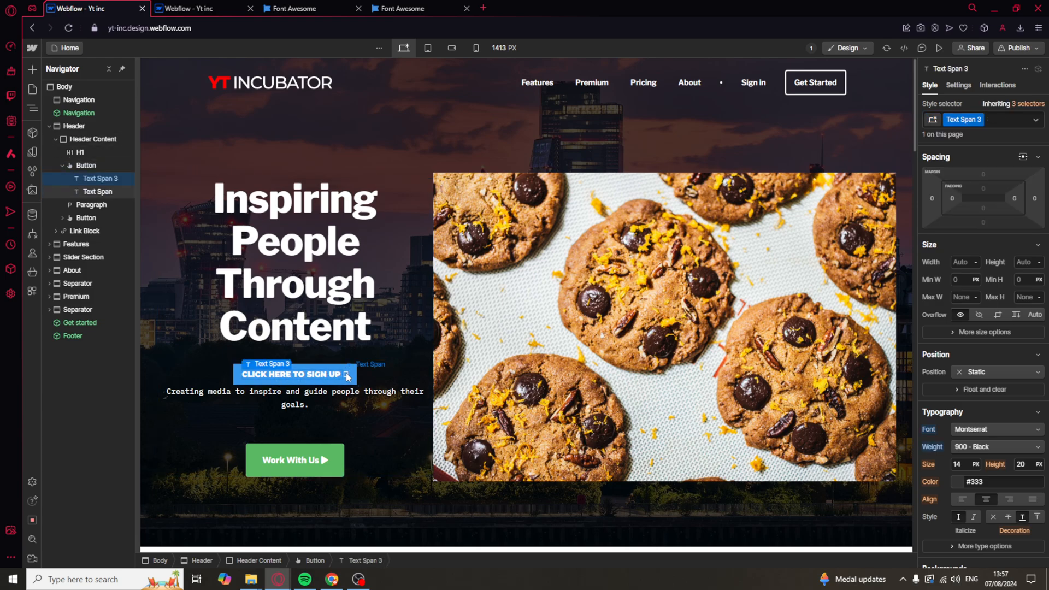
pyautogui.click(365, 365)
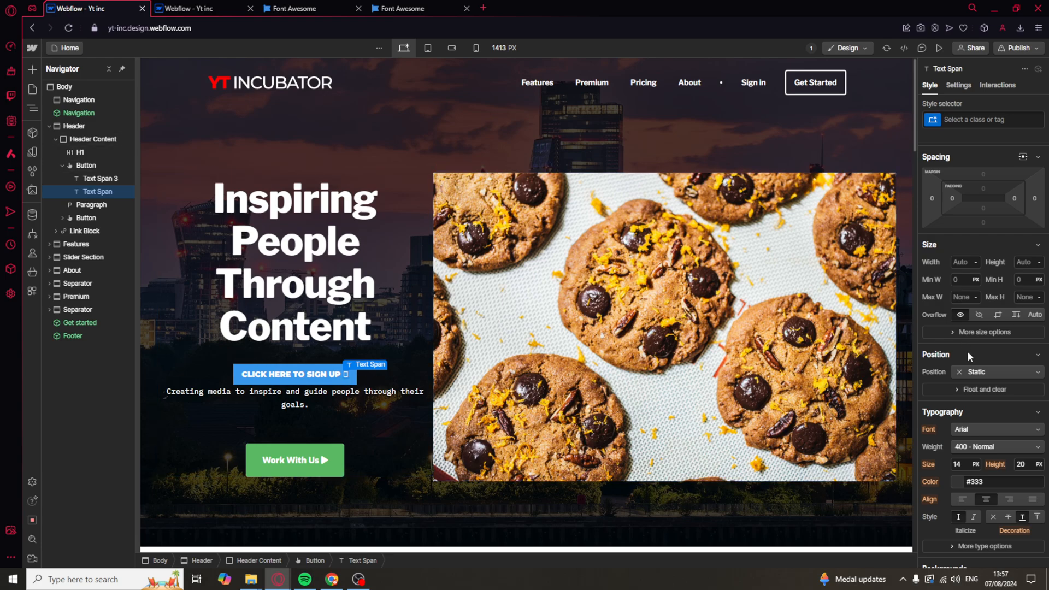
# - Set the span's font to Fa Solid 900 after trying Fa Brands 400
pyautogui.scroll(-3)
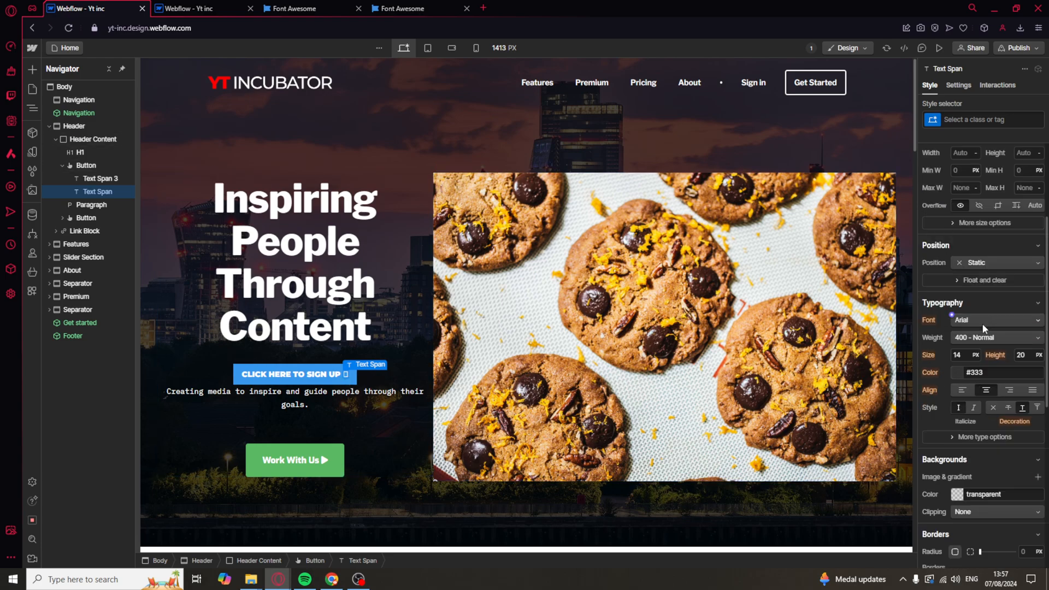
pyautogui.click(997, 320)
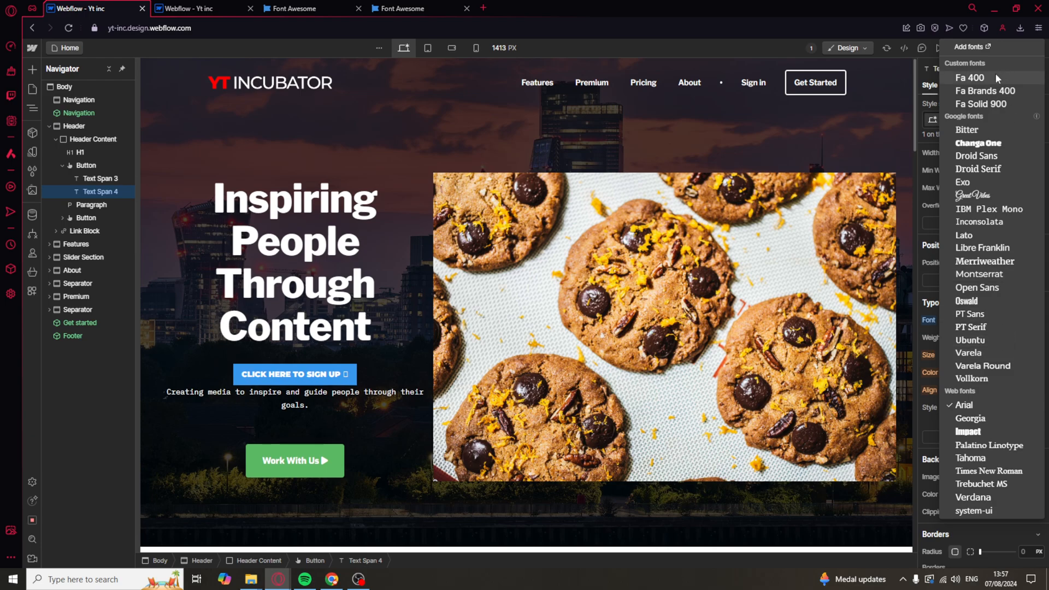
pyautogui.click(984, 90)
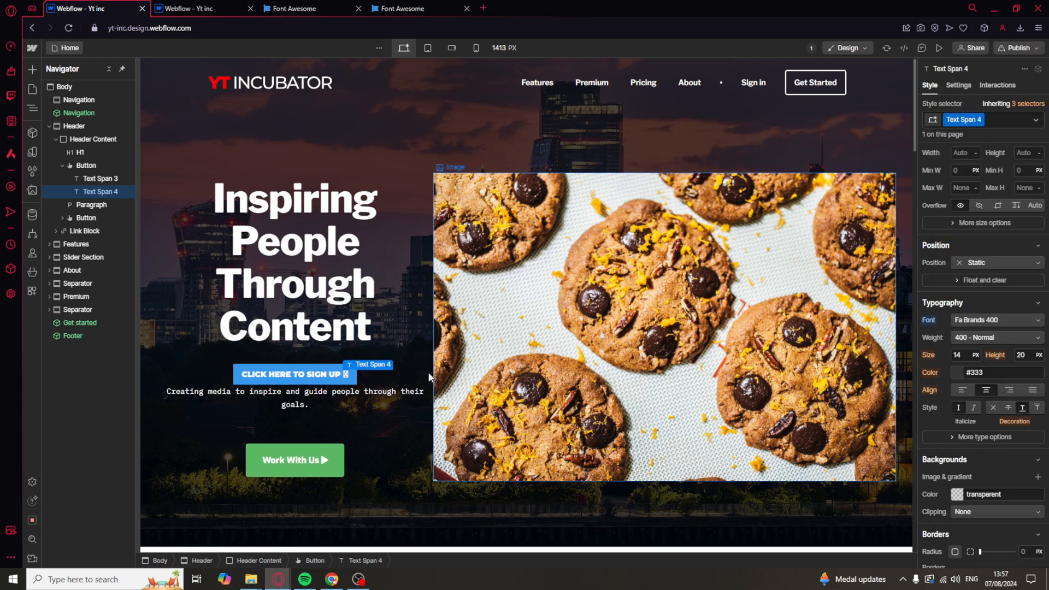
pyautogui.click(997, 319)
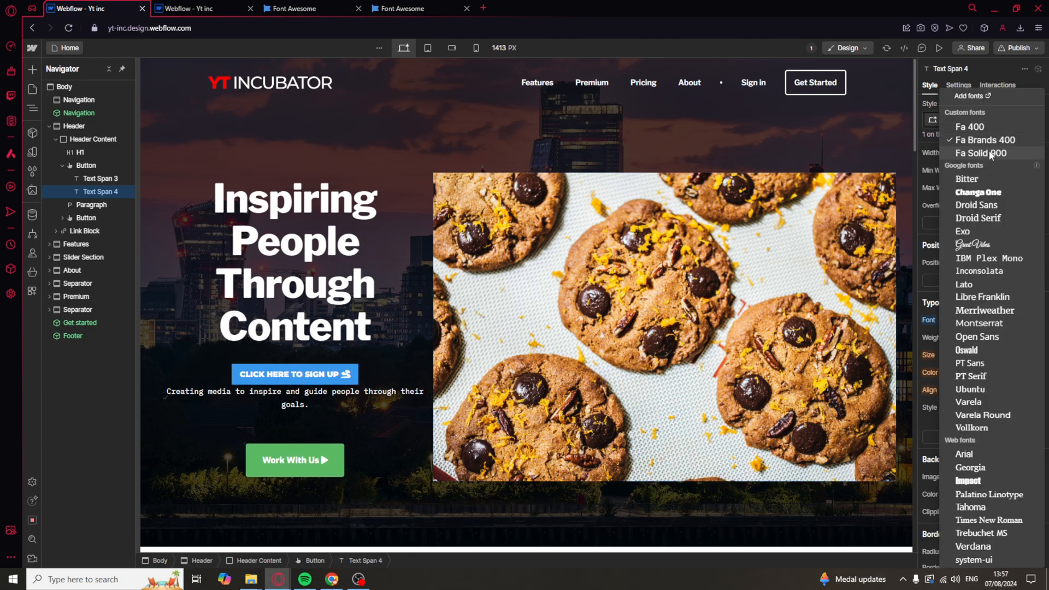
pyautogui.scroll(-3)
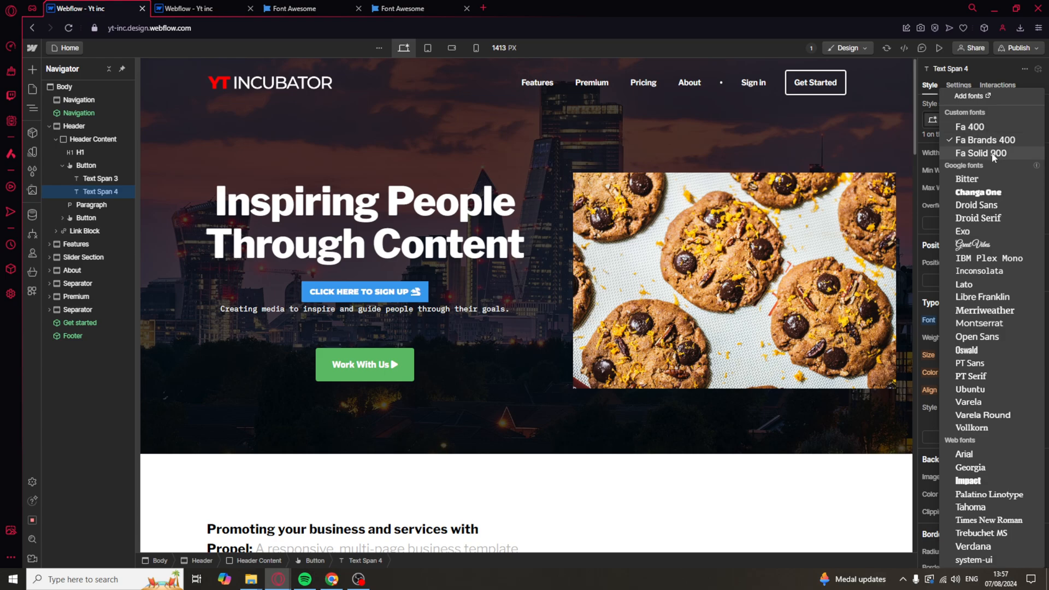
pyautogui.click(78, 152)
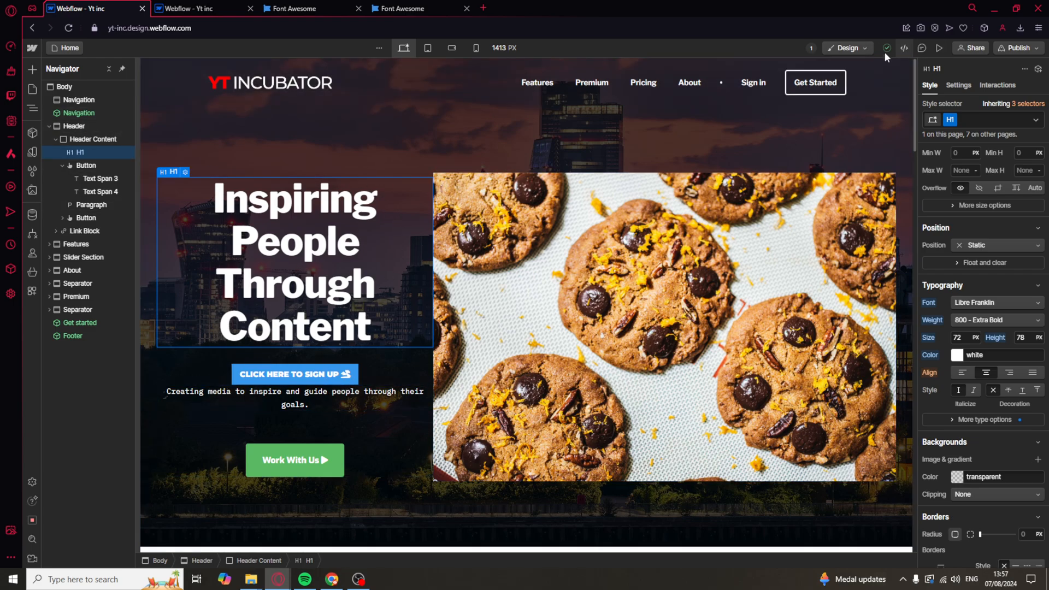
pyautogui.moveTo(983, 57)
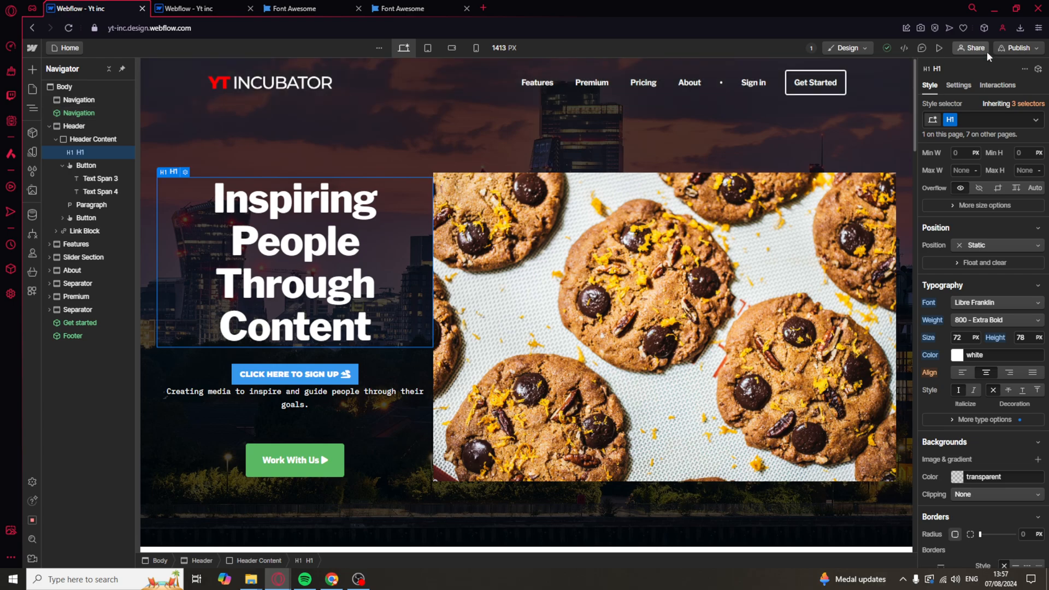
pyautogui.click(1020, 48)
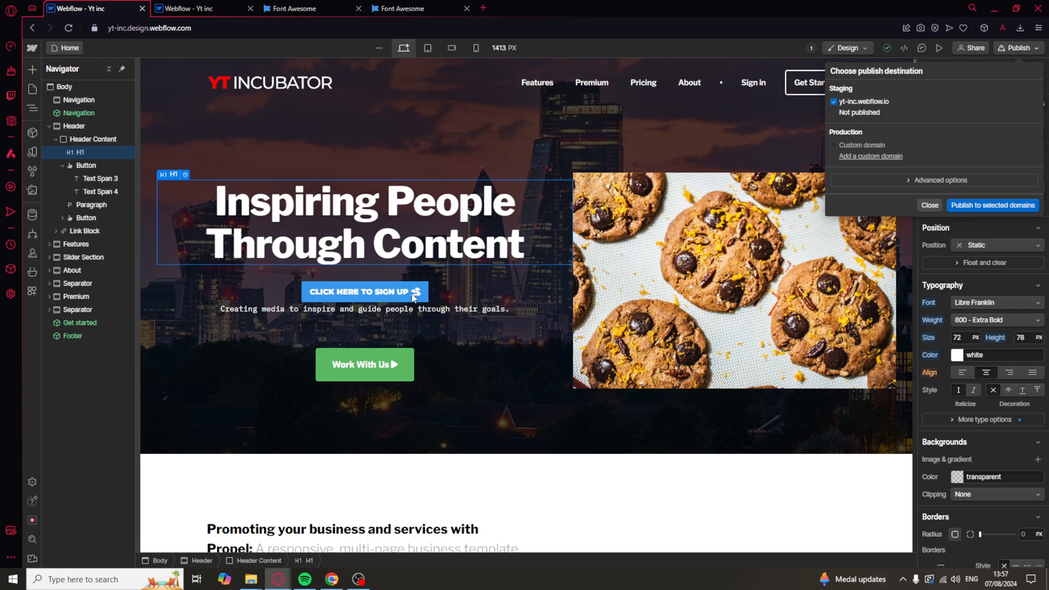
pyautogui.click(929, 206)
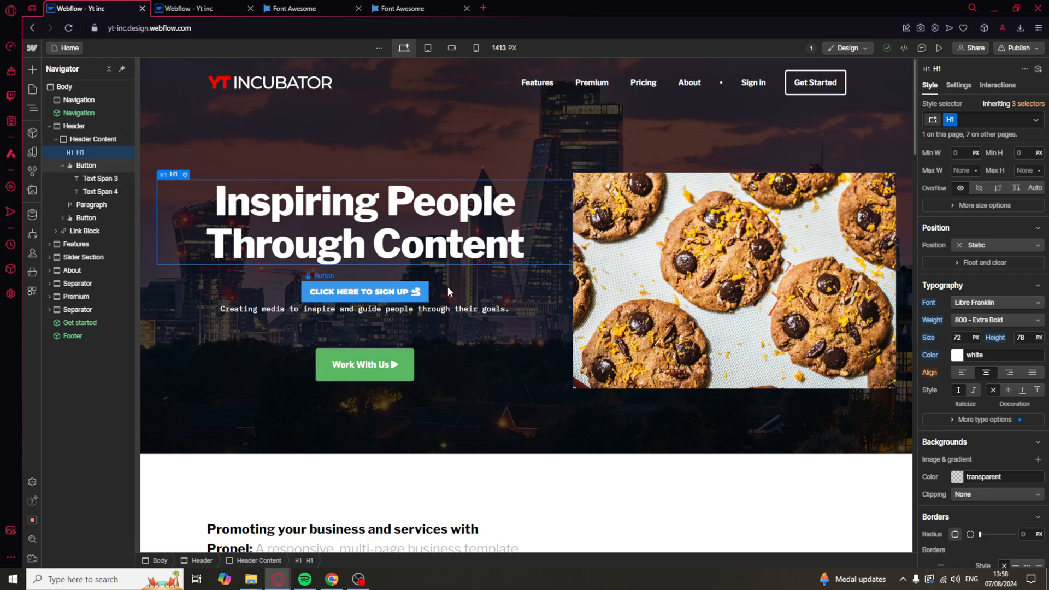
pyautogui.click(75, 126)
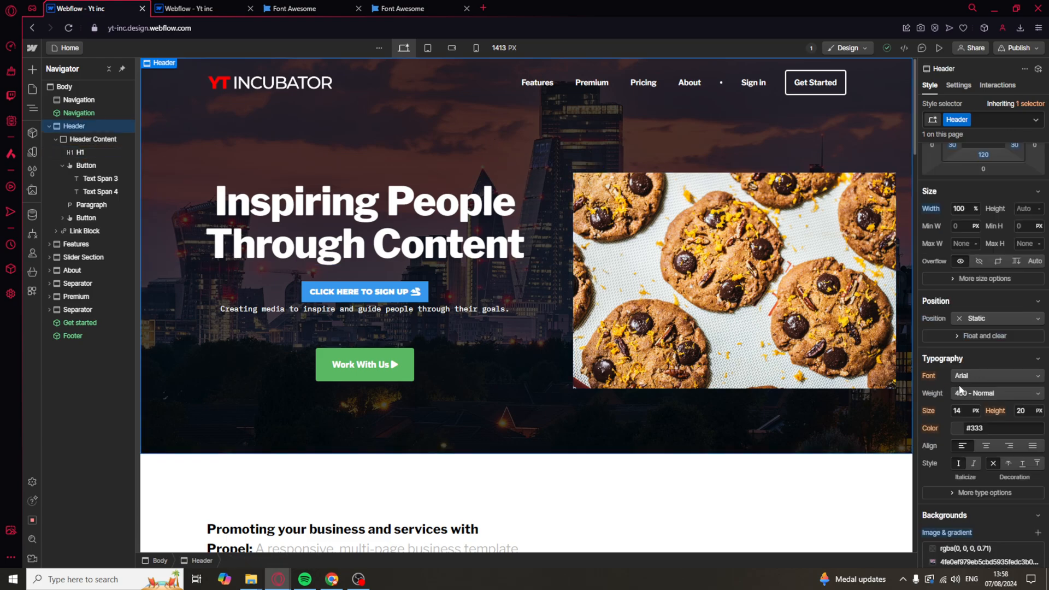